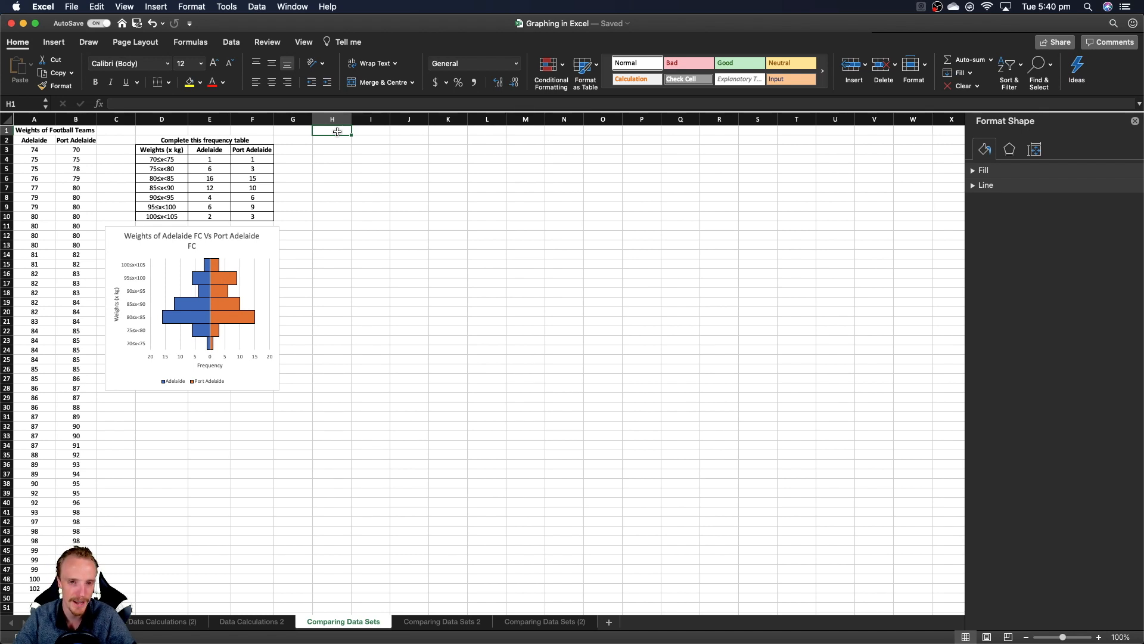
Step: Review the frequency table counts and choose cell H1 to start the plot grid
click(52, 42)
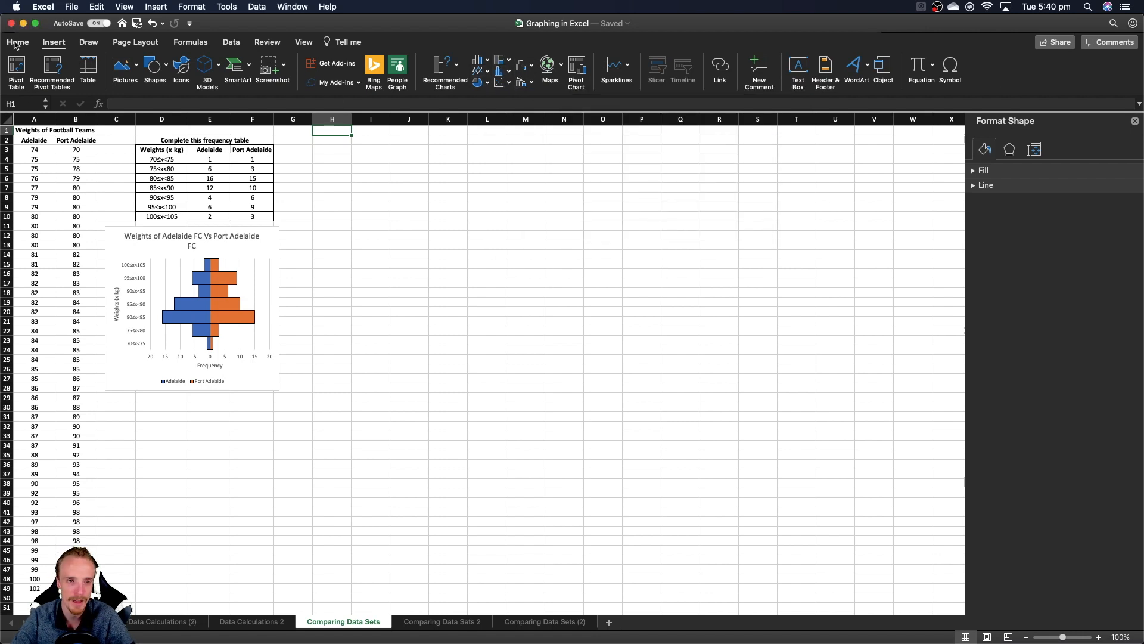
click(18, 41)
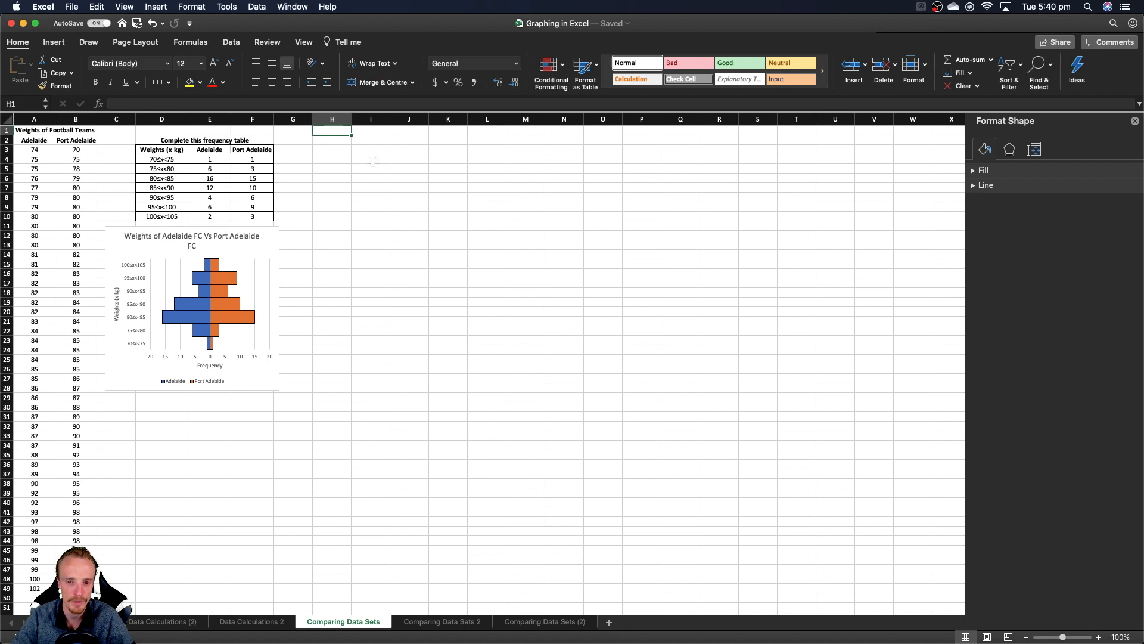
mouse_move(373, 164)
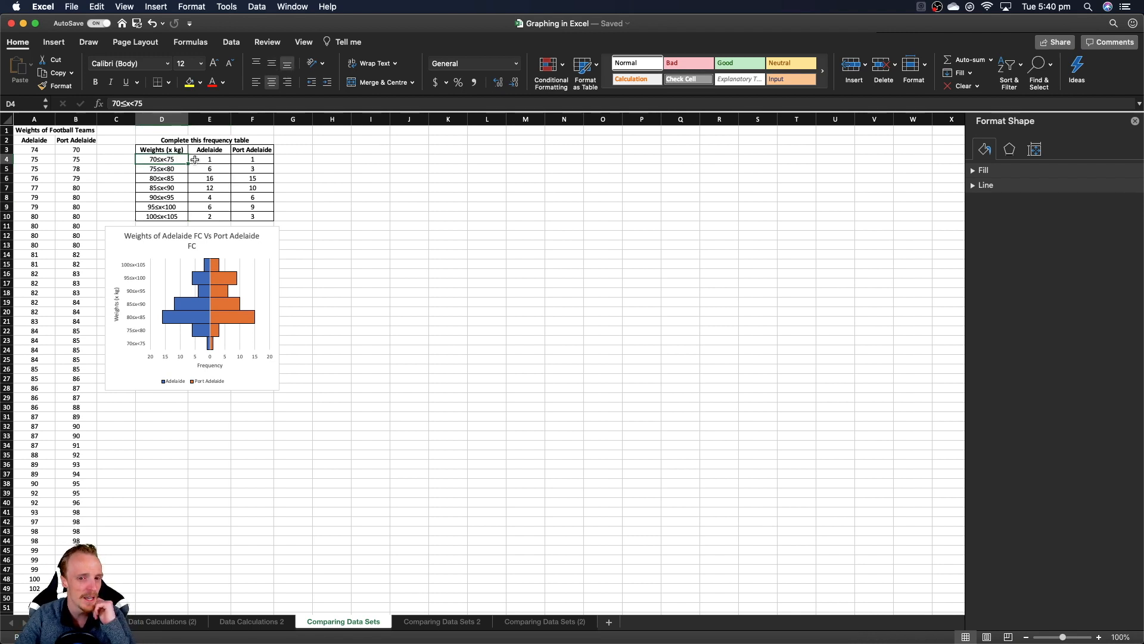
mouse_move(422, 136)
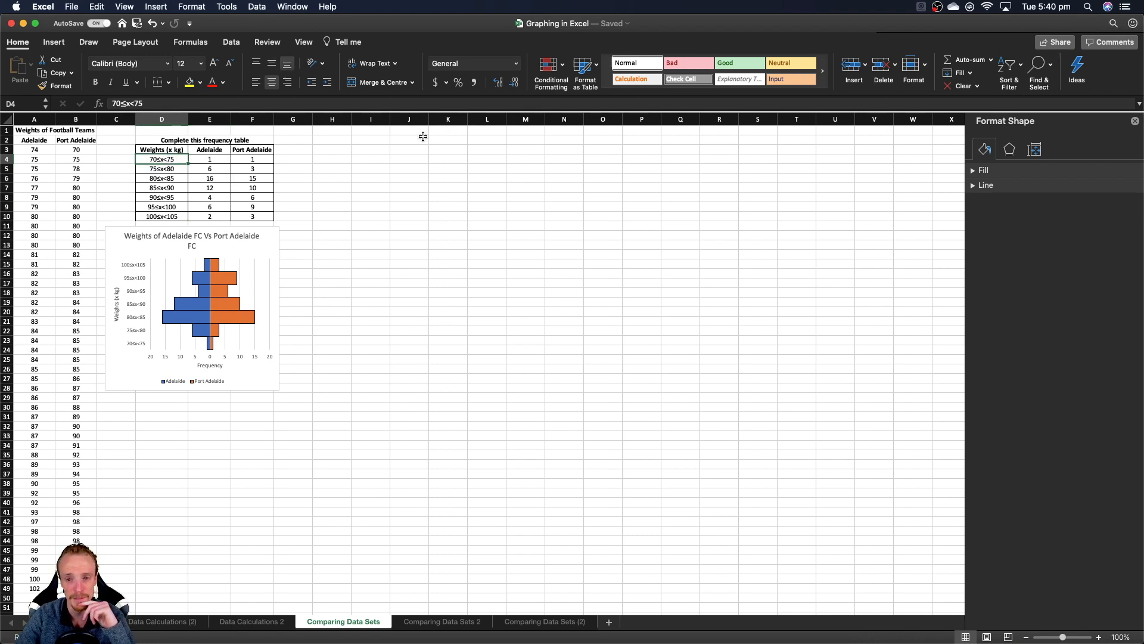
click(209, 159)
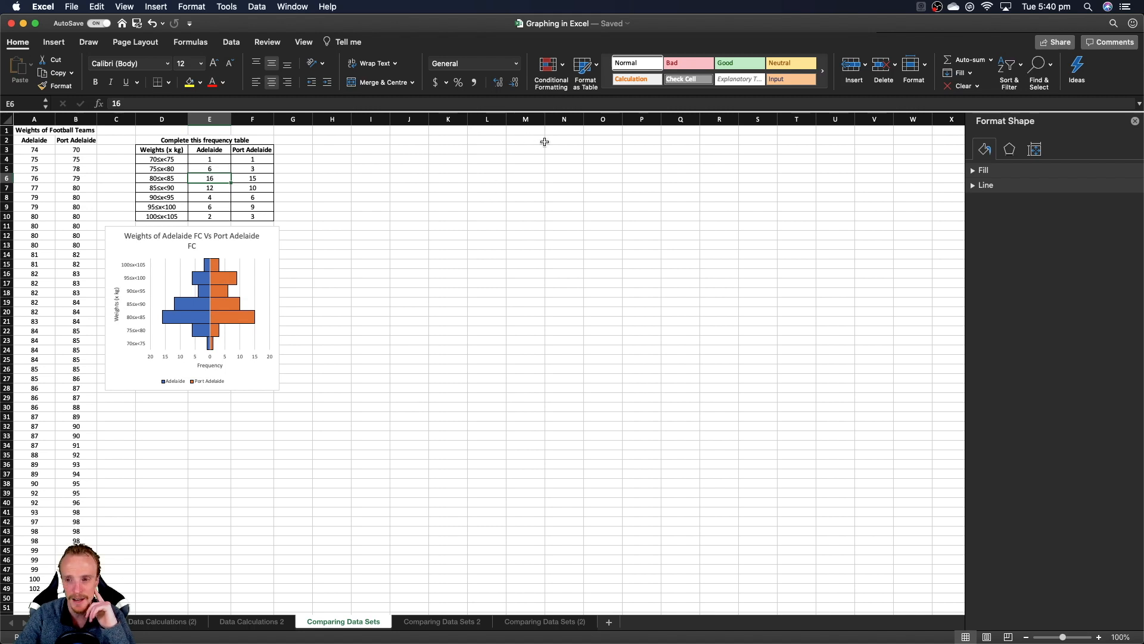
click(253, 177)
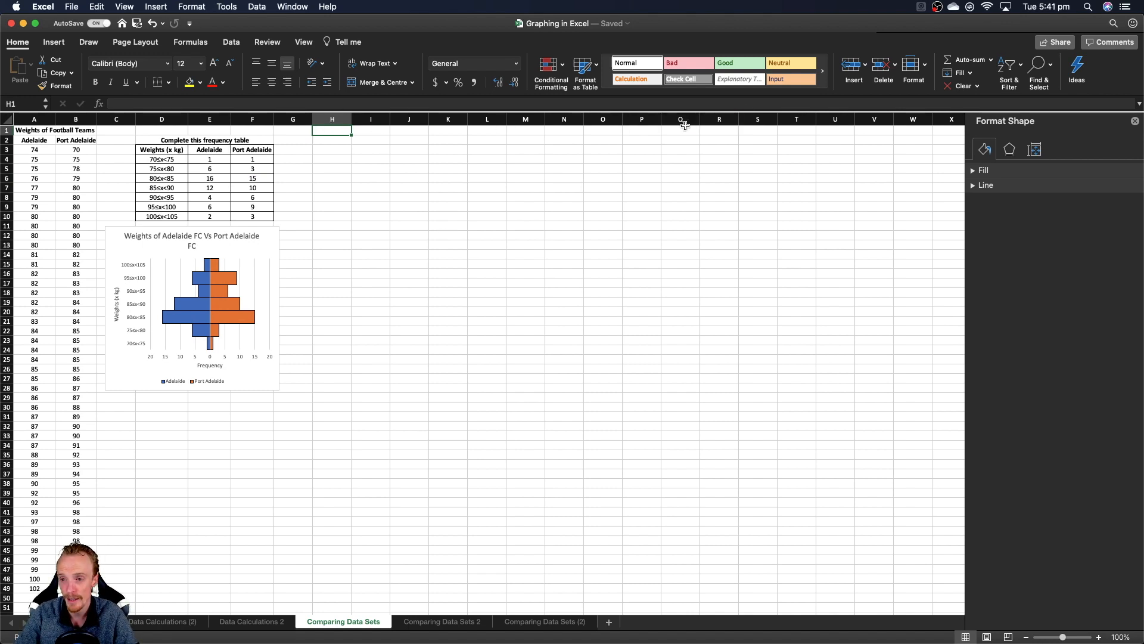
mouse_move(687, 130)
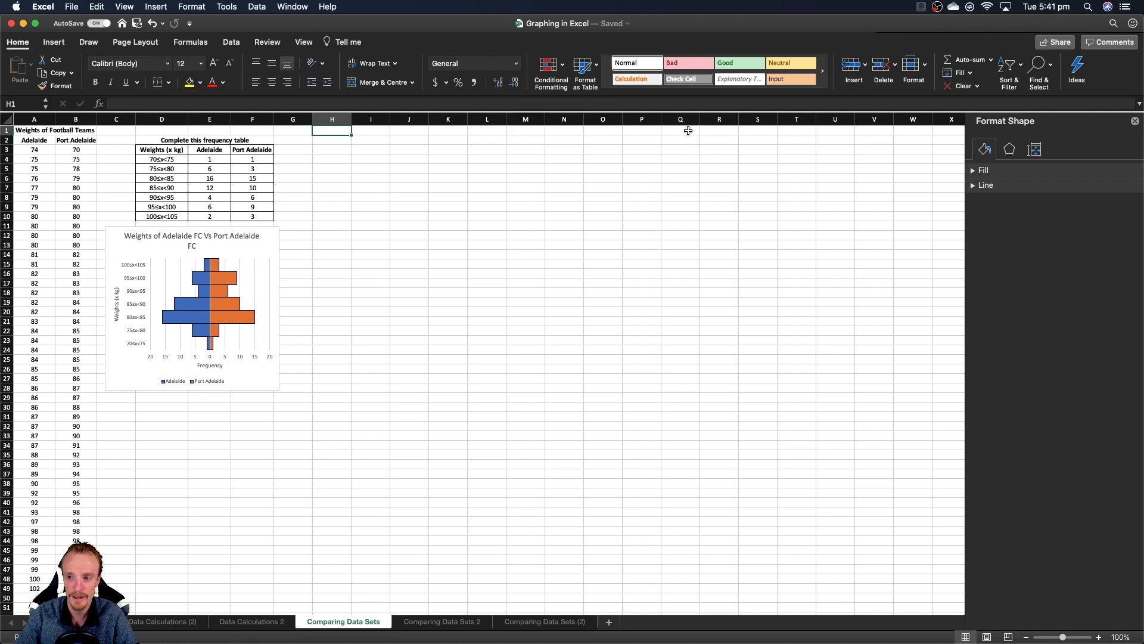
mouse_move(520, 125)
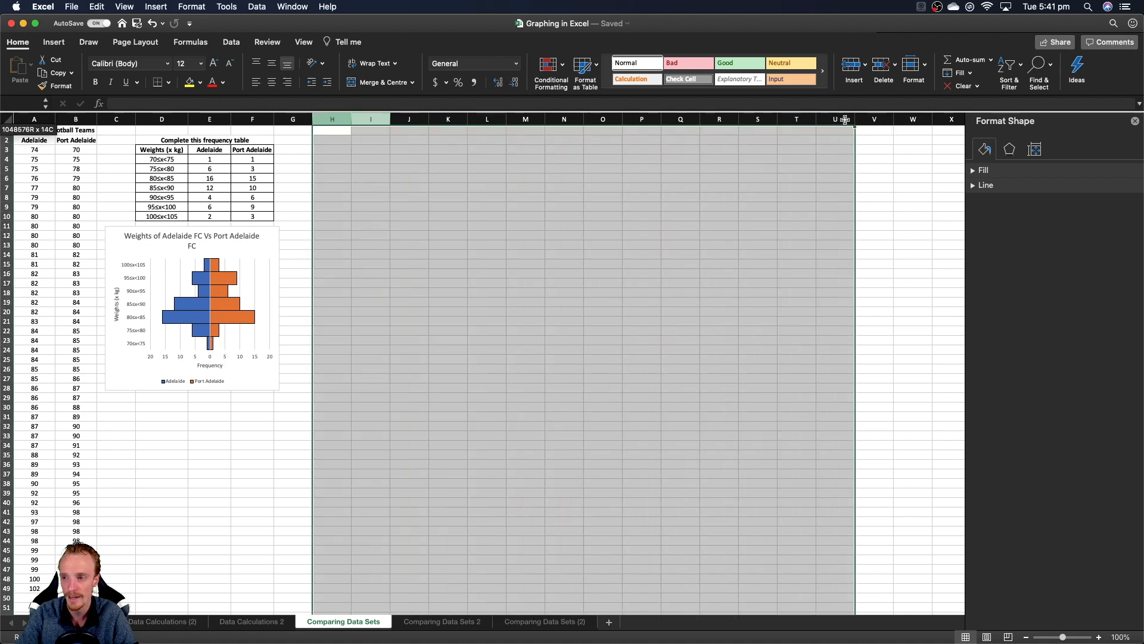
Step: Fill H1:W1 with the numbers 1 through 16 using 1 and an incrementing =H1+1 formula
click(332, 129)
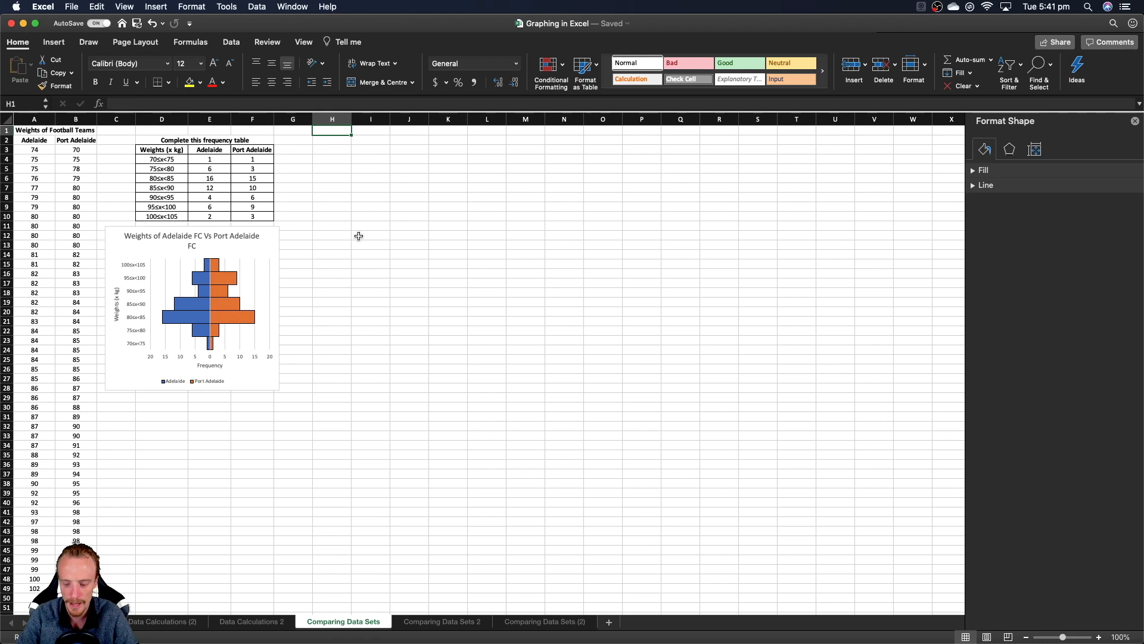
text(12)
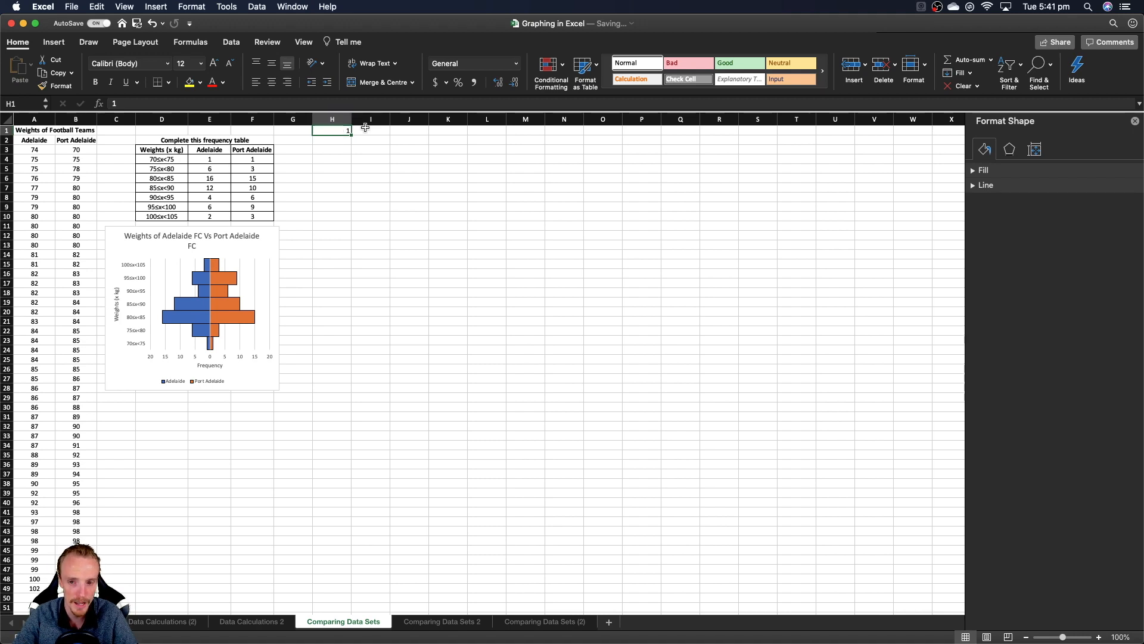
click(370, 131)
text(=H1)
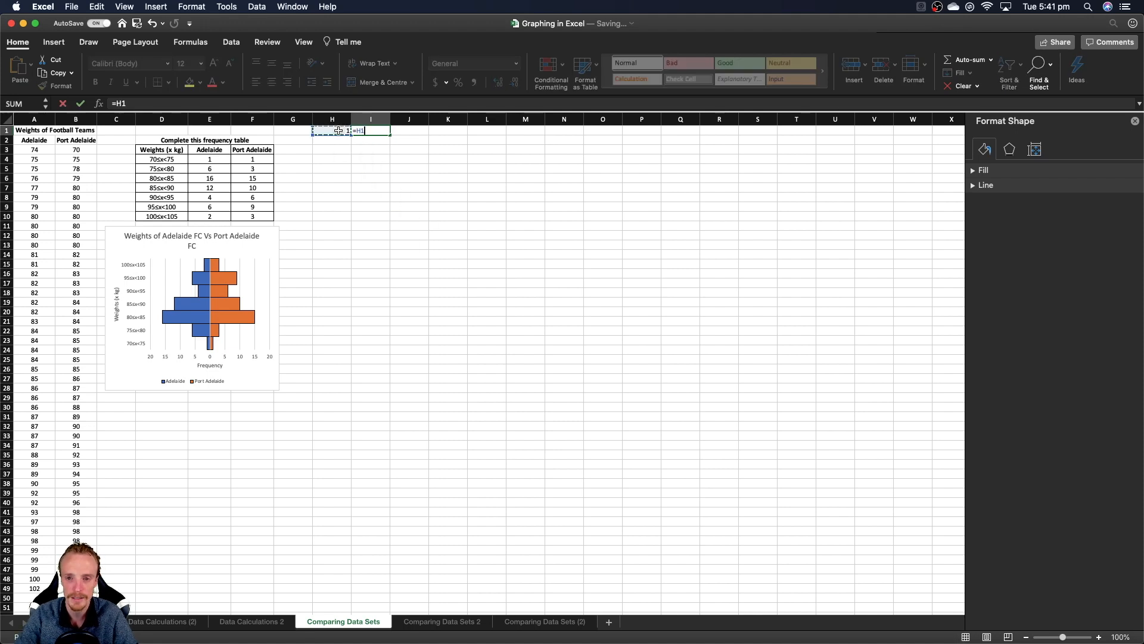
text(+1)
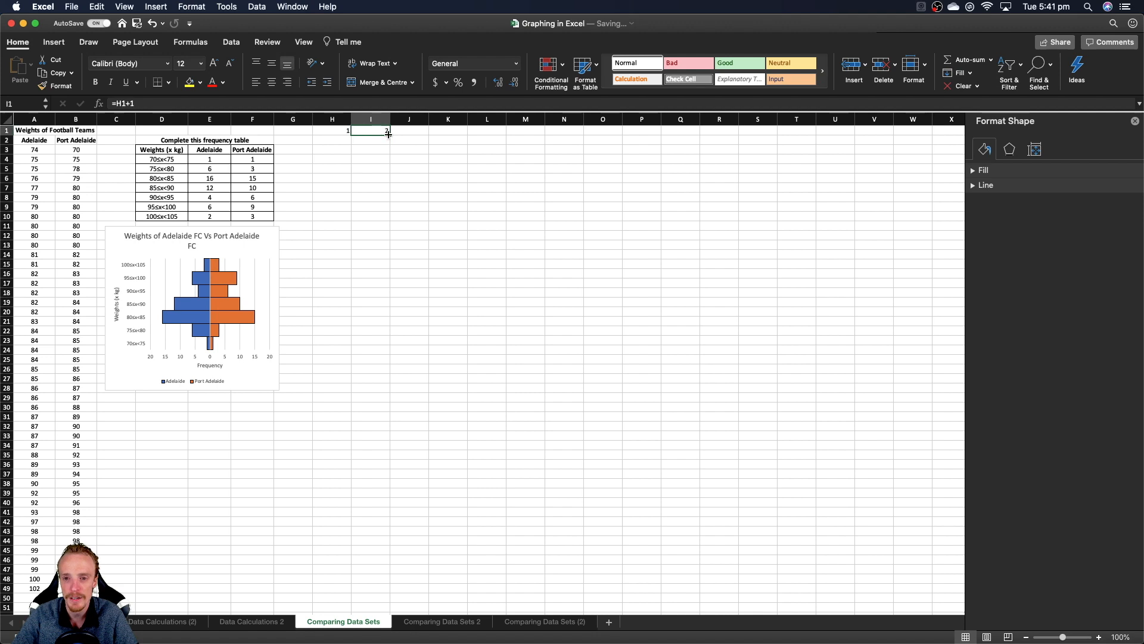
drag(386, 131, 850, 131)
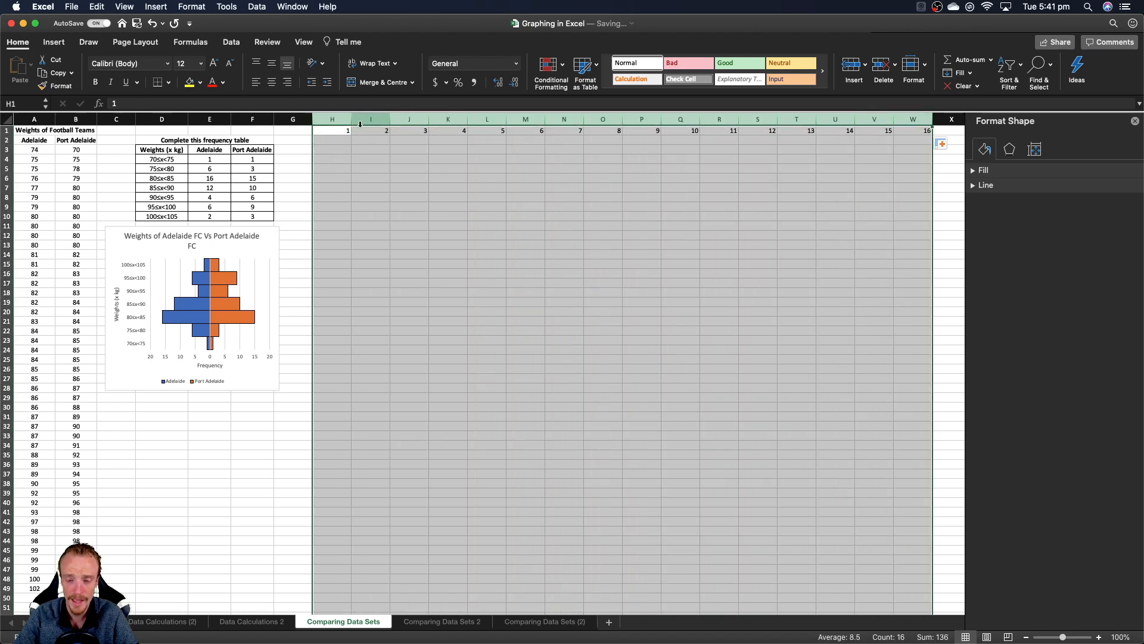
drag(332, 139, 759, 140)
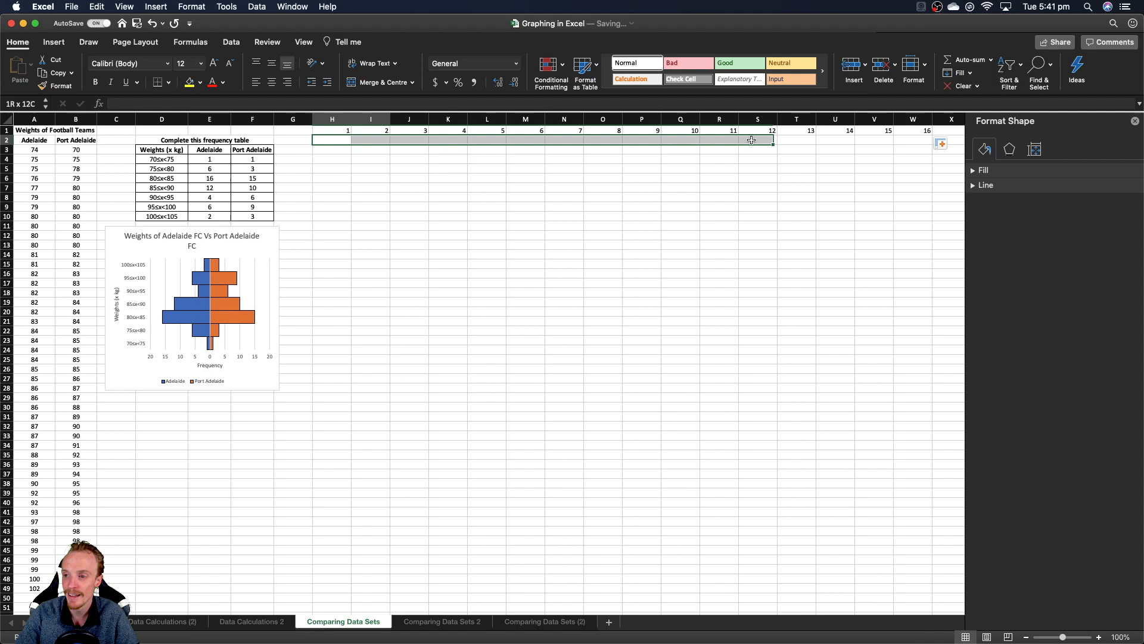
click(719, 159)
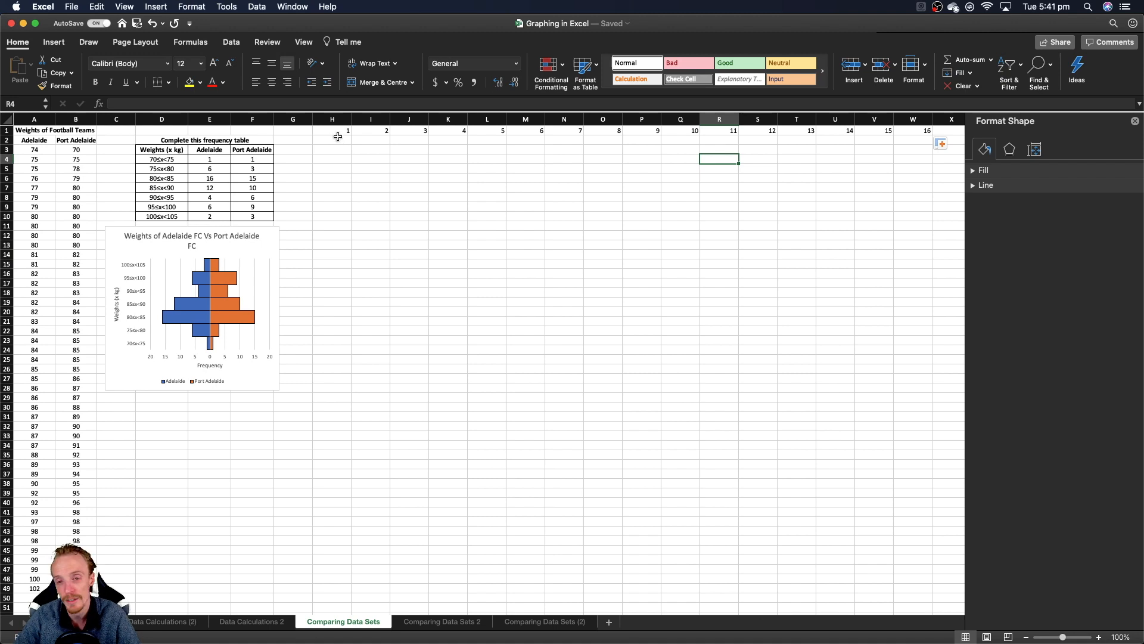
Step: Narrow columns H through W to about 1.17 wide (12 pixels), one character each
click(333, 130)
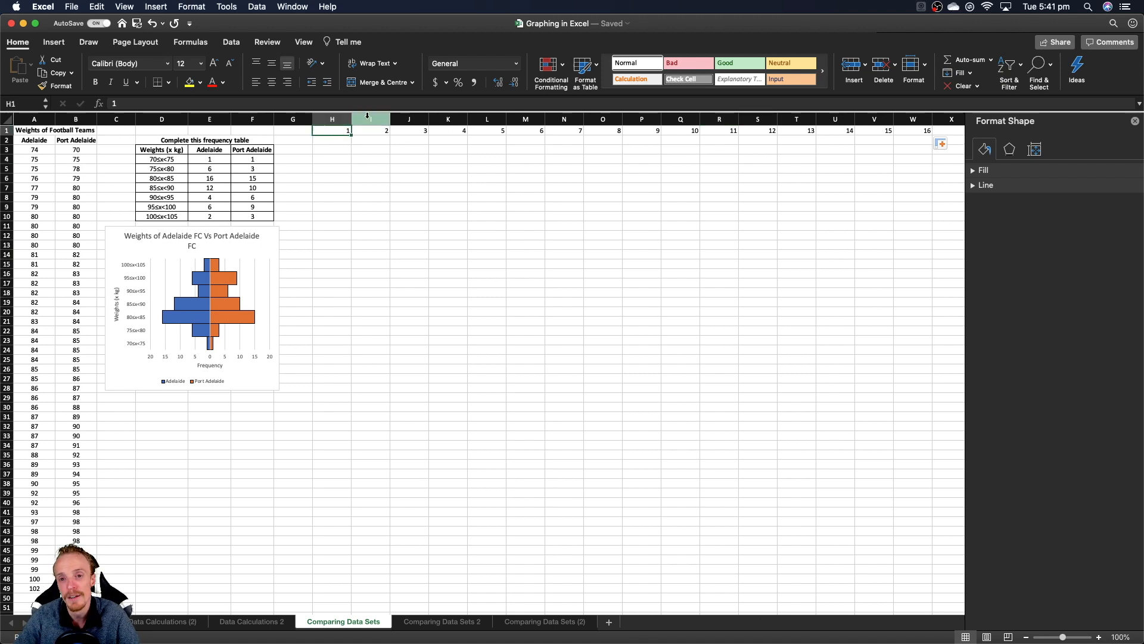
click(332, 119)
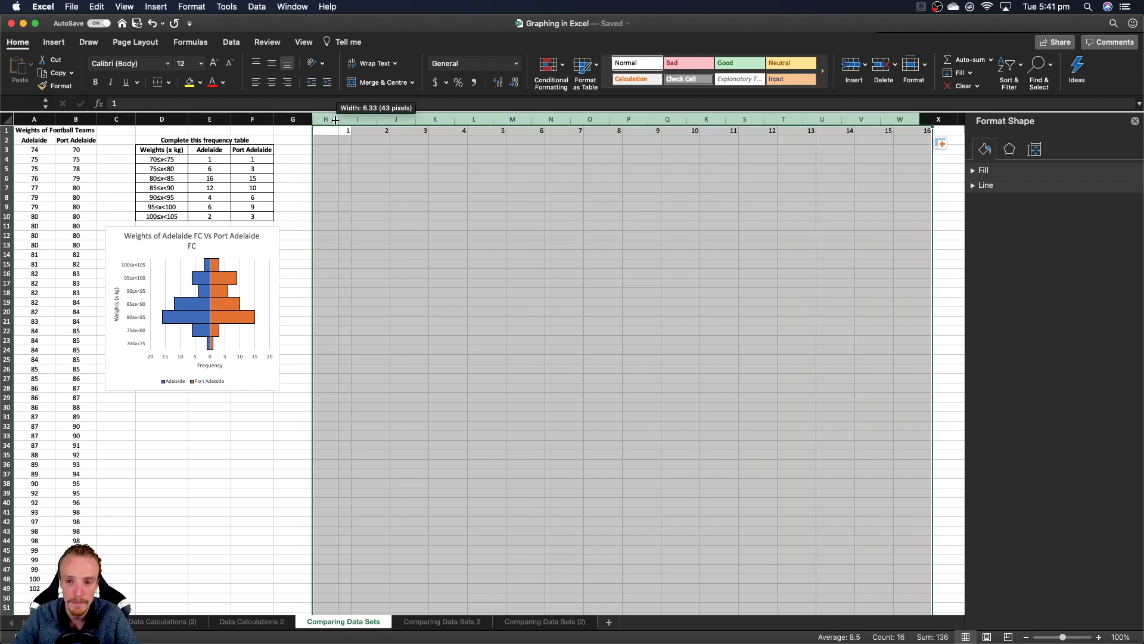
drag(335, 119, 317, 119)
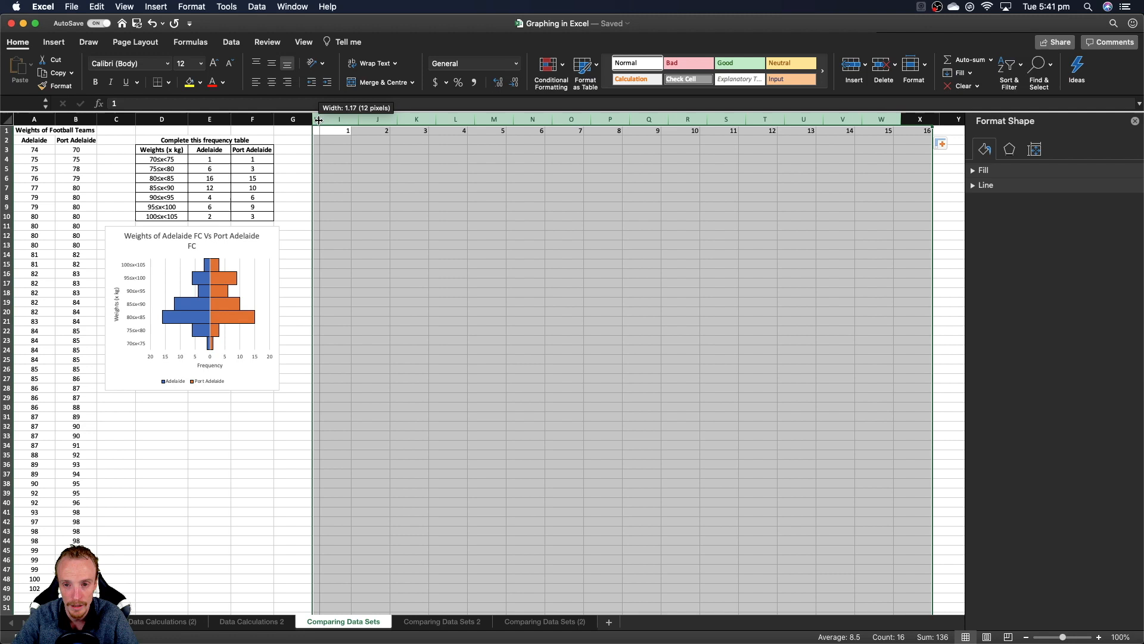
drag(317, 119, 321, 119)
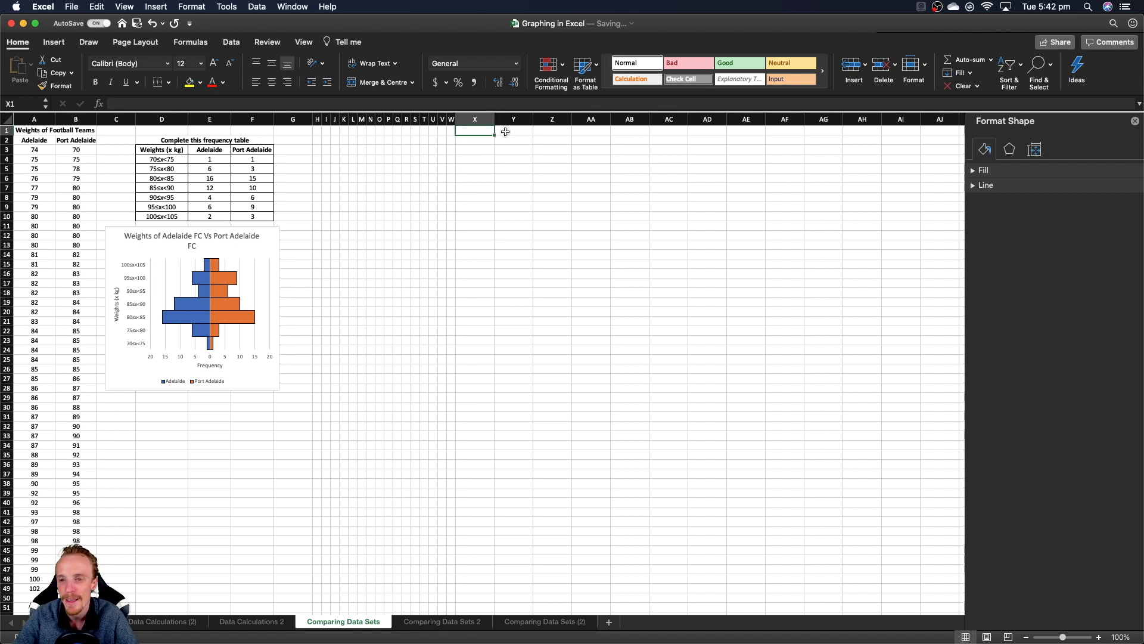
click(513, 131)
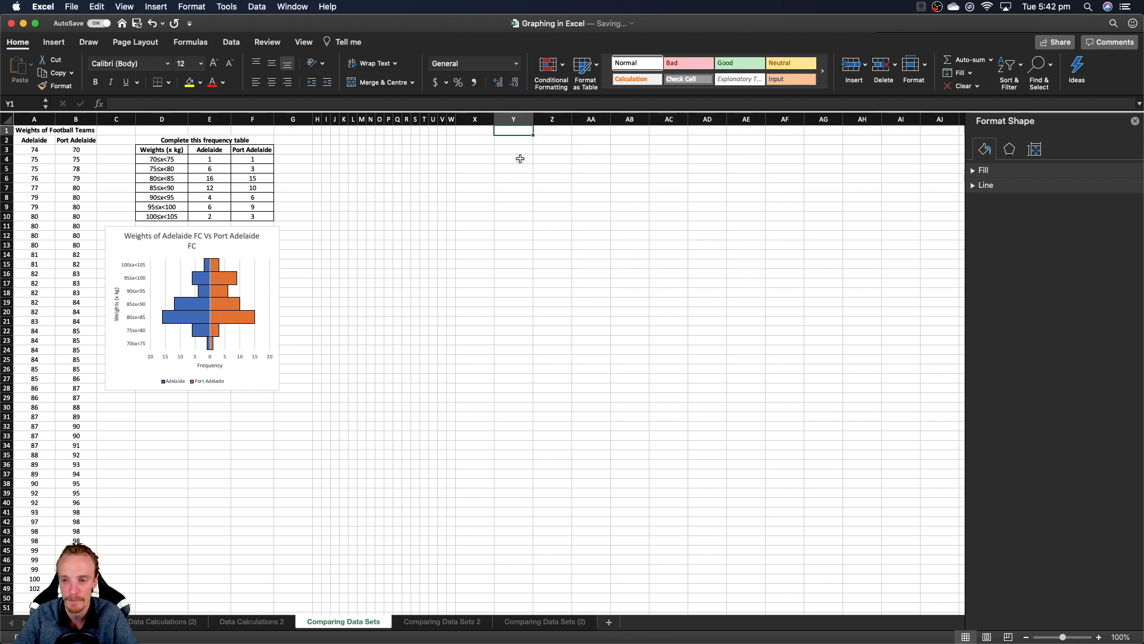
scroll(right, 3)
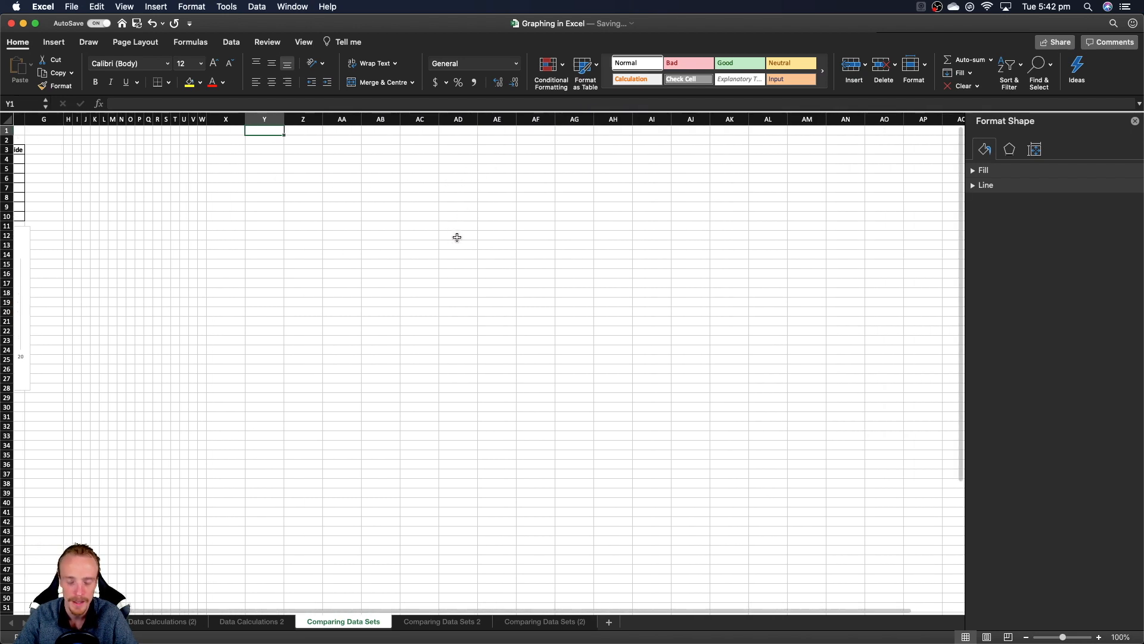
text(1)
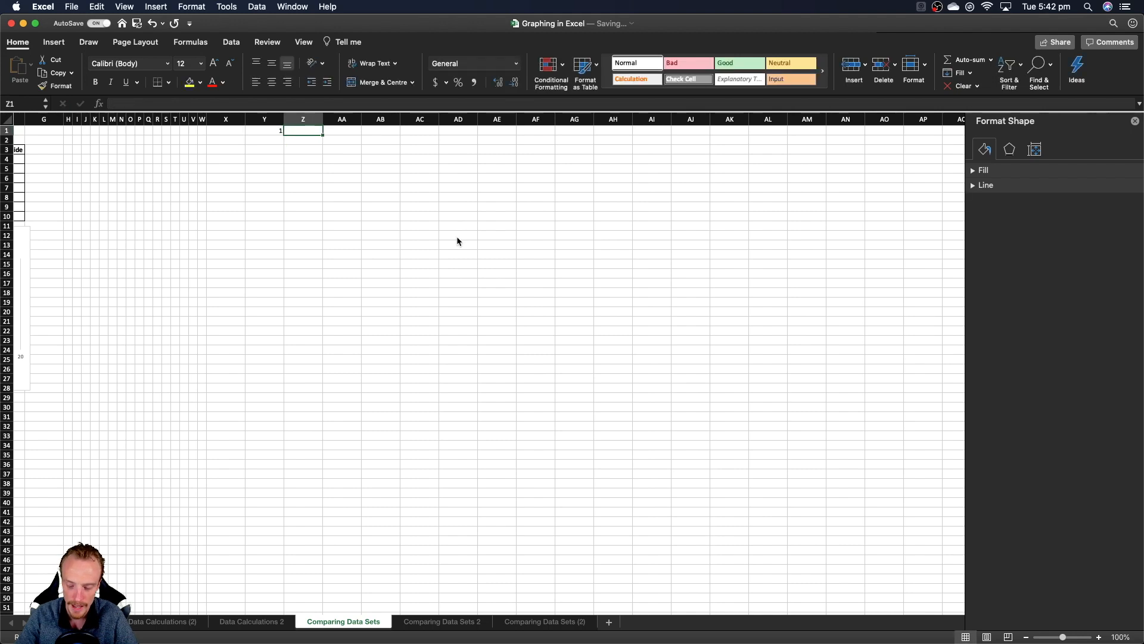
text(=Y1)
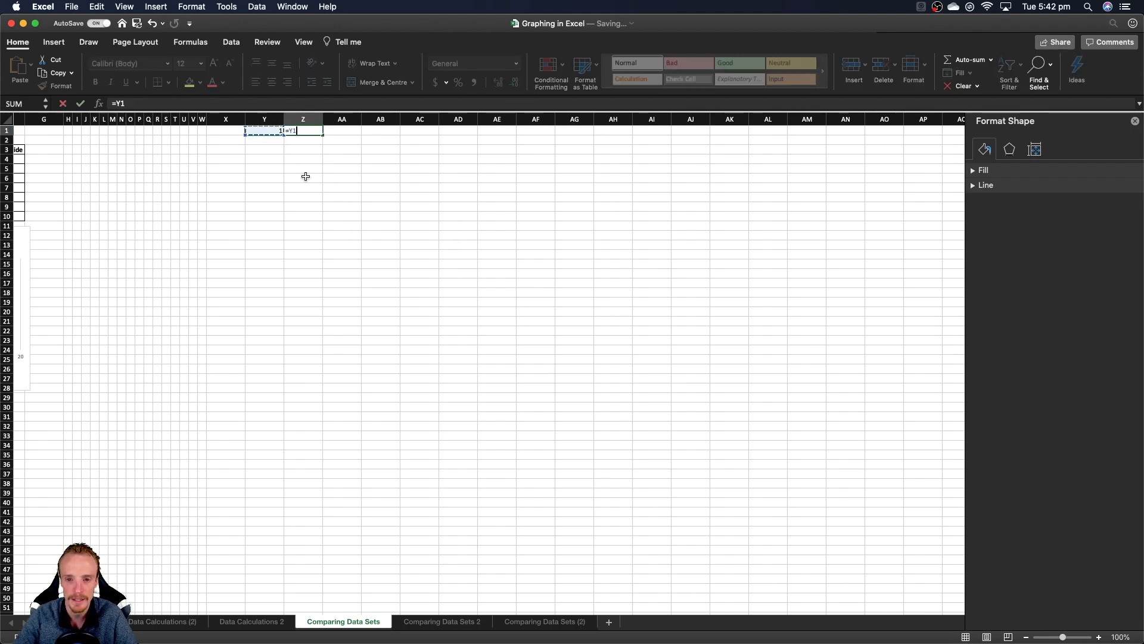
text(+1)
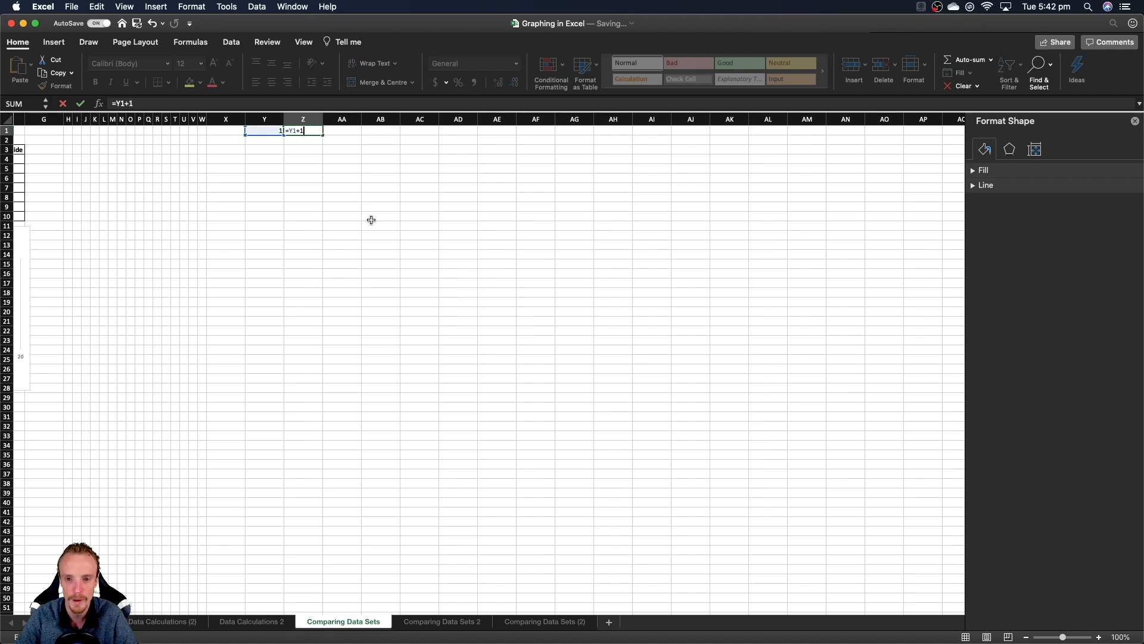
key(Enter)
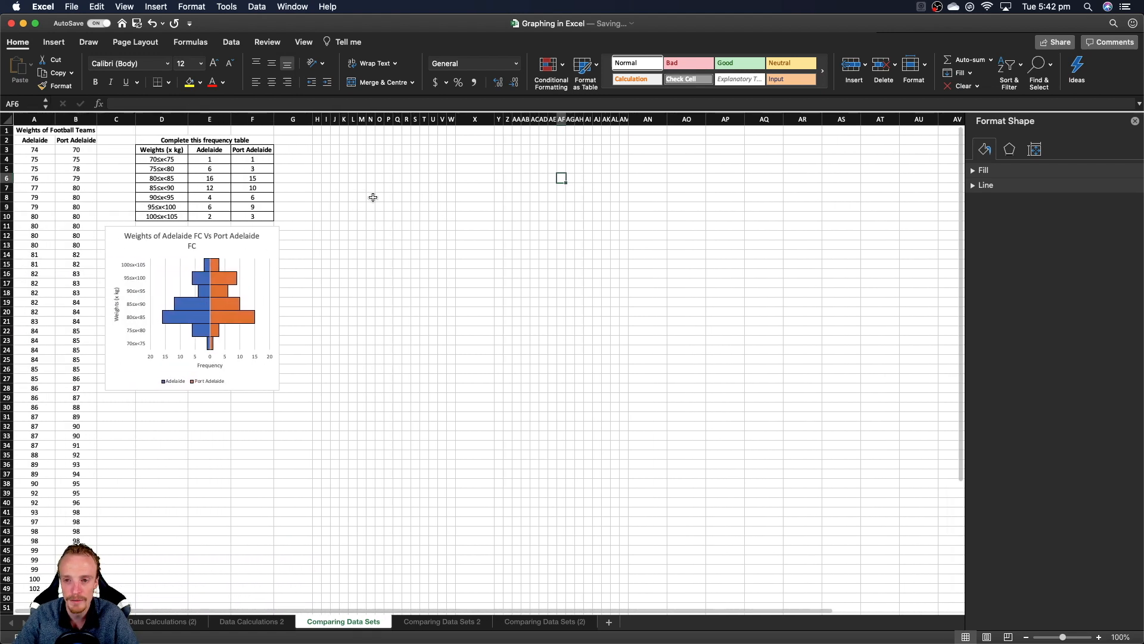
click(474, 137)
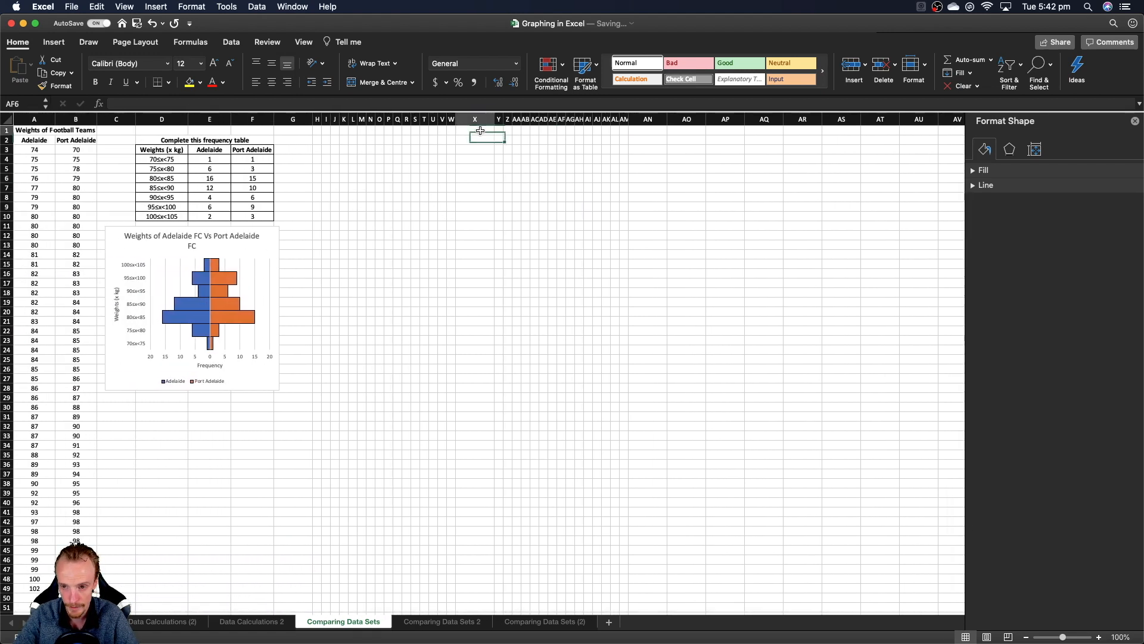
click(474, 130)
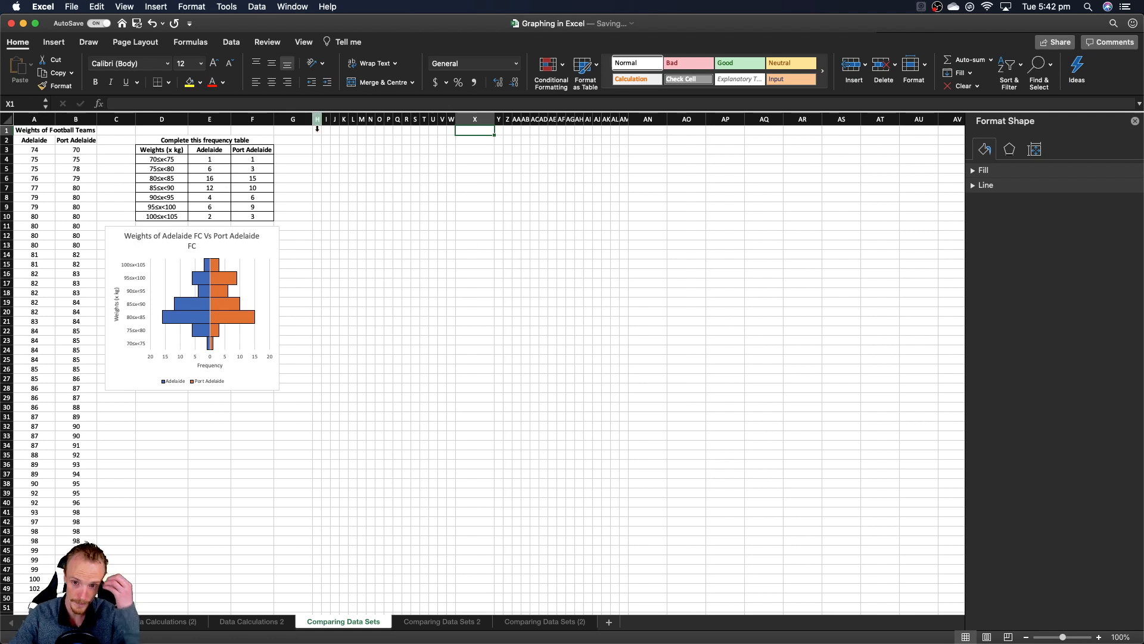
Step: Enter the merged title 'Weights of Adelaide FC Vs Port Adelaide FC' with Adelaide and Port Adelaide headings beneath
click(317, 130)
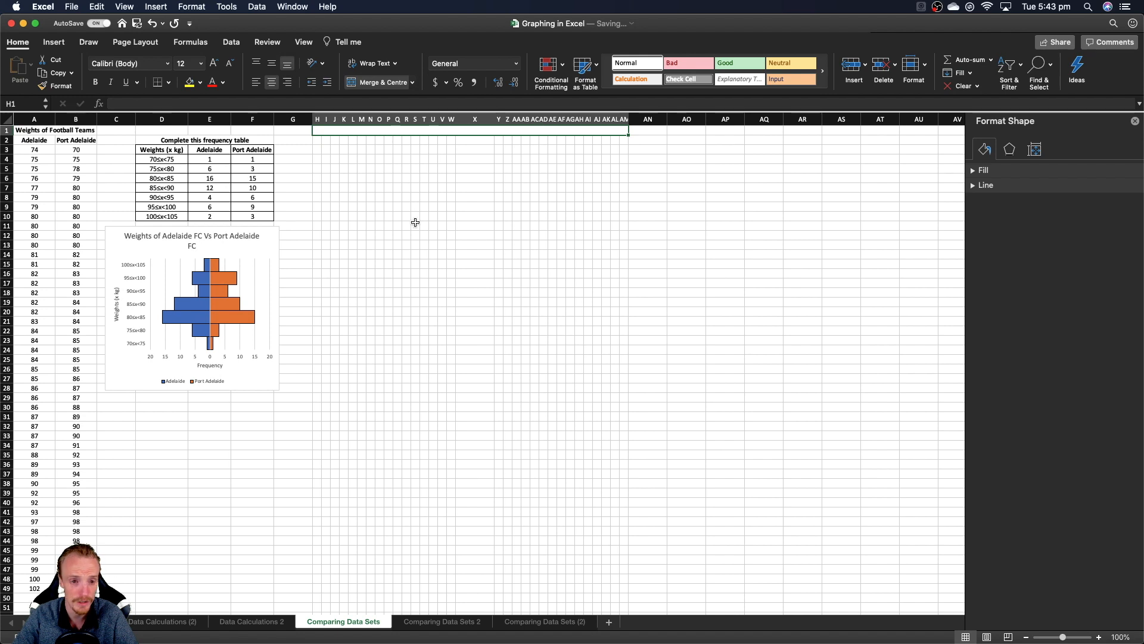
text(Weights of)
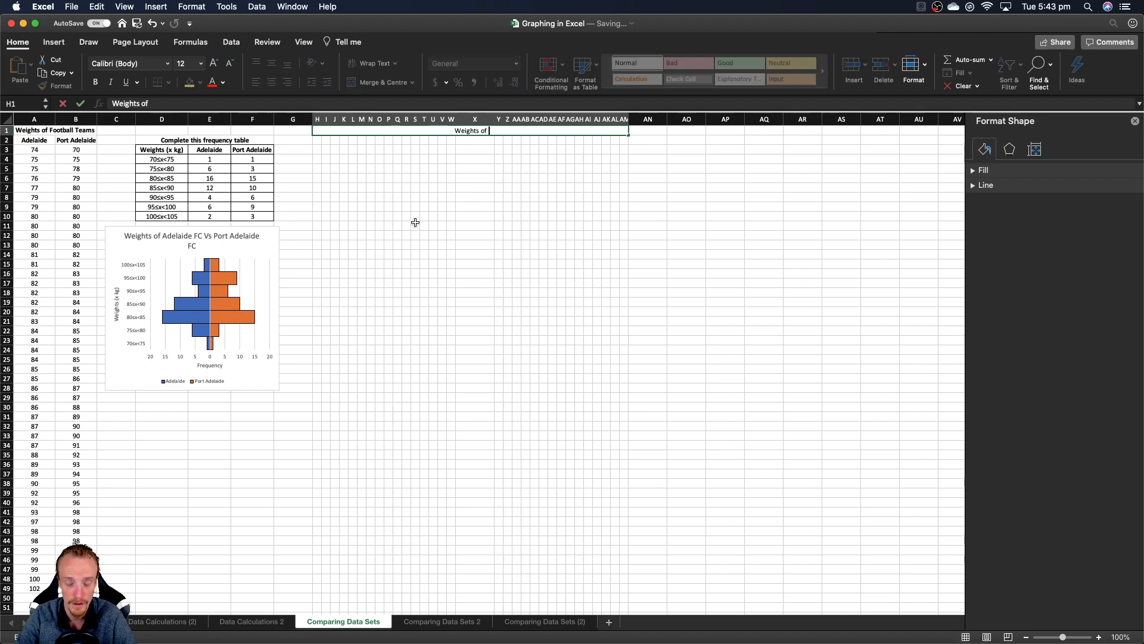
text(Adelaide Vs)
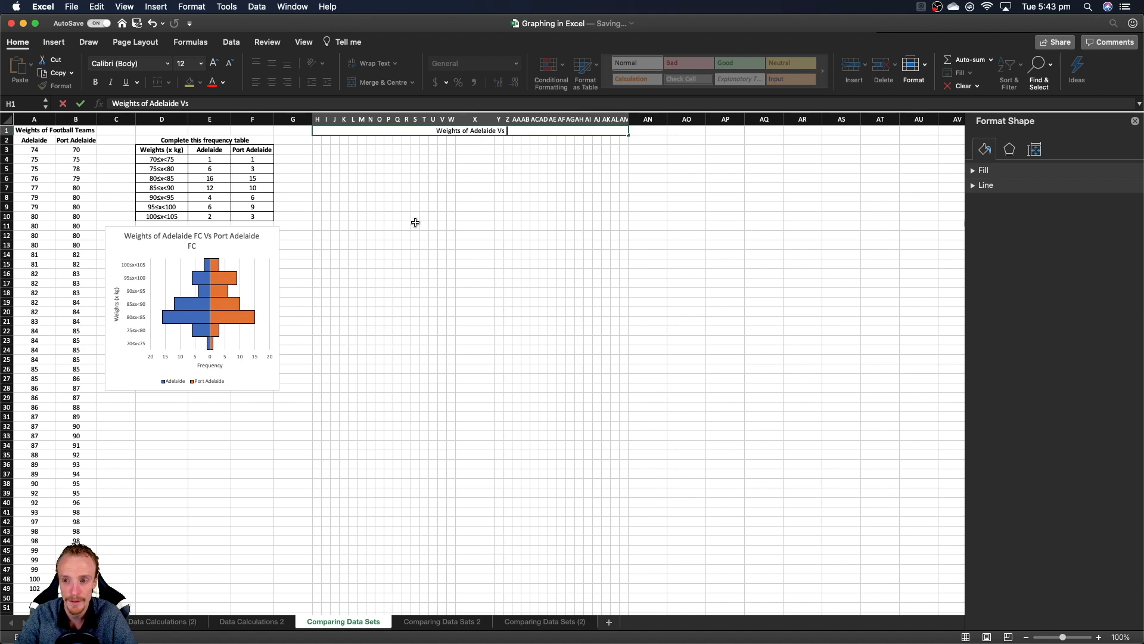
text(Por)
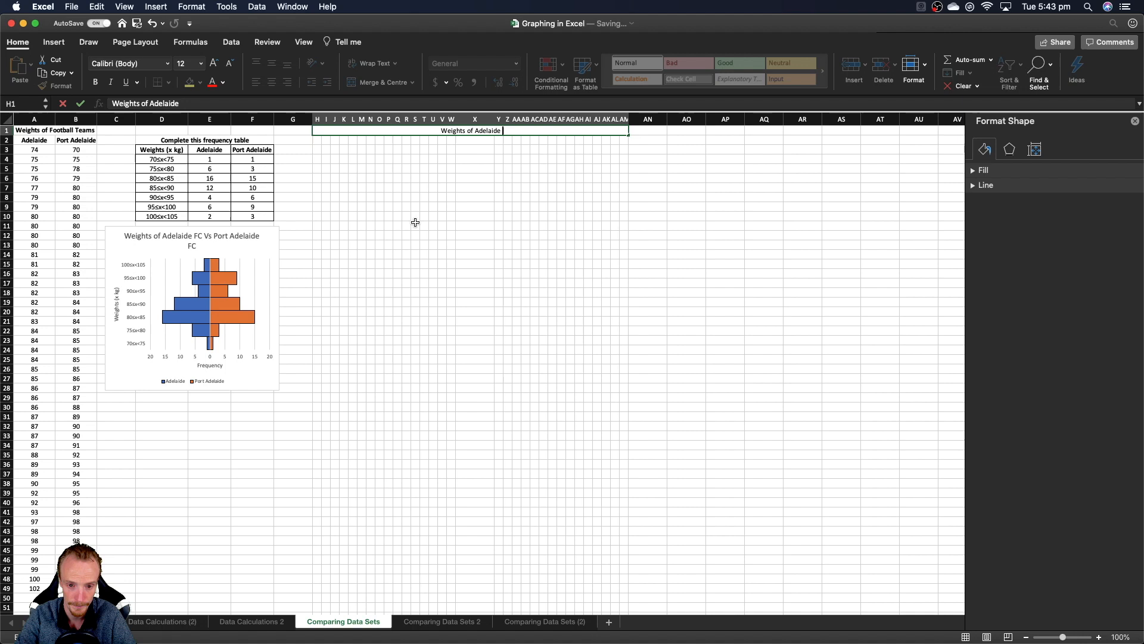
text(FC Vs Port)
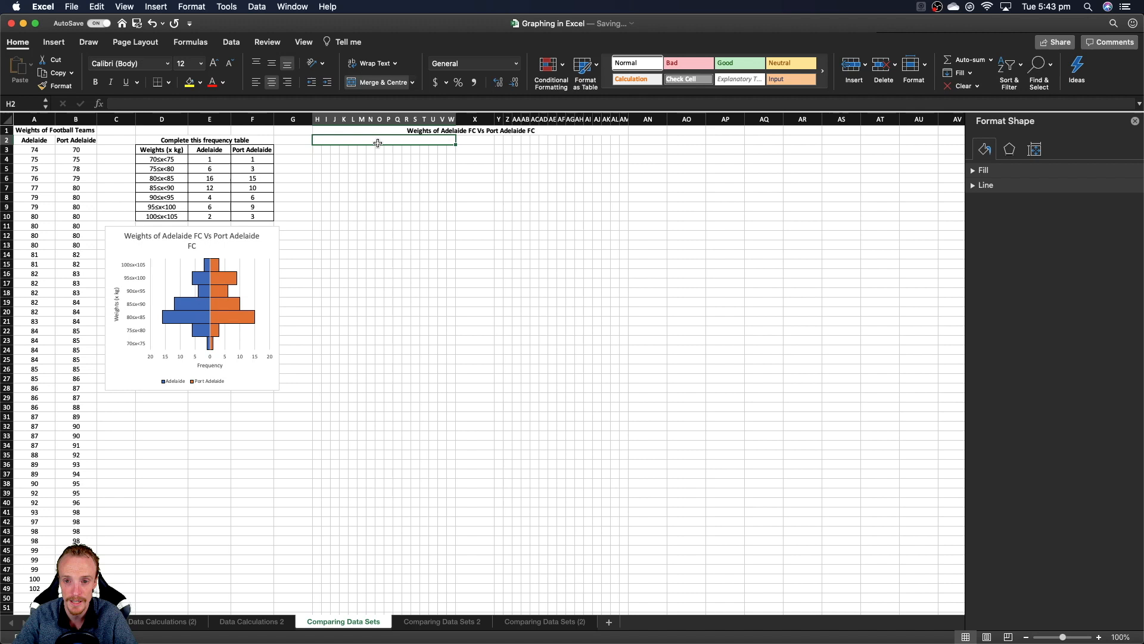
text(Adelaide)
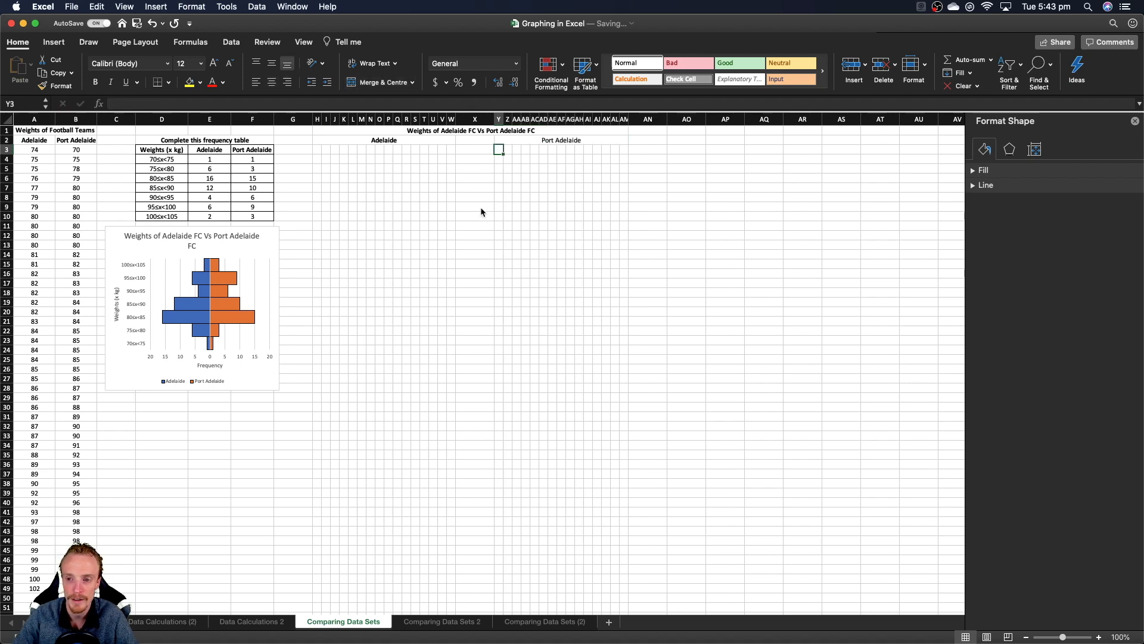
click(561, 141)
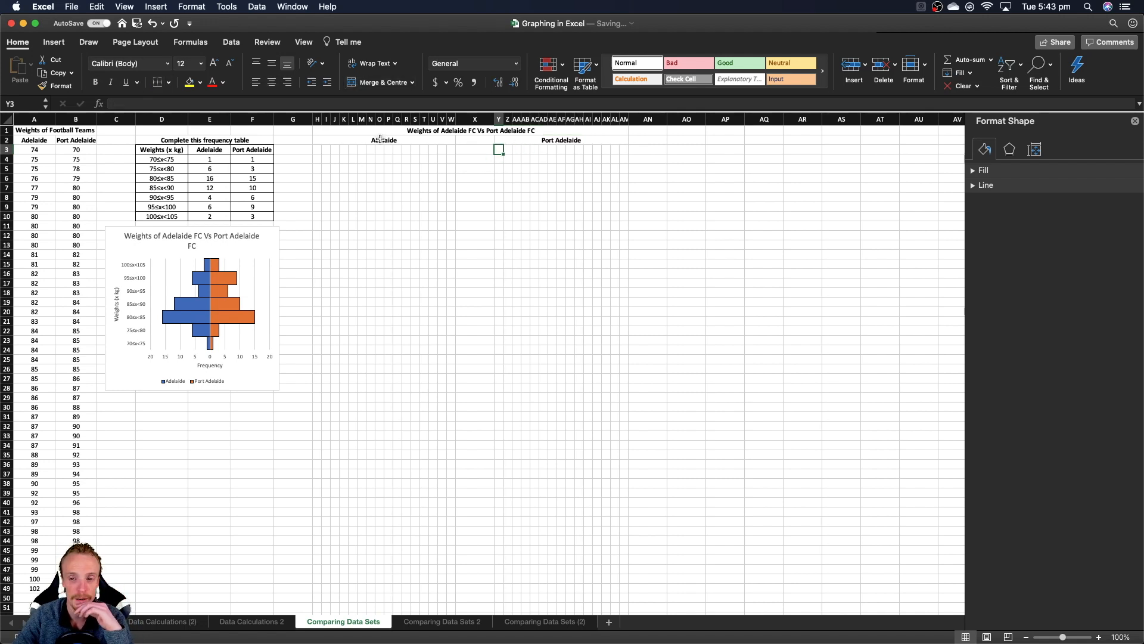
Step: Enter the stems 7L, 7H, 8L, 8H, 9L, 9H, 10L down the middle column from X3
click(475, 140)
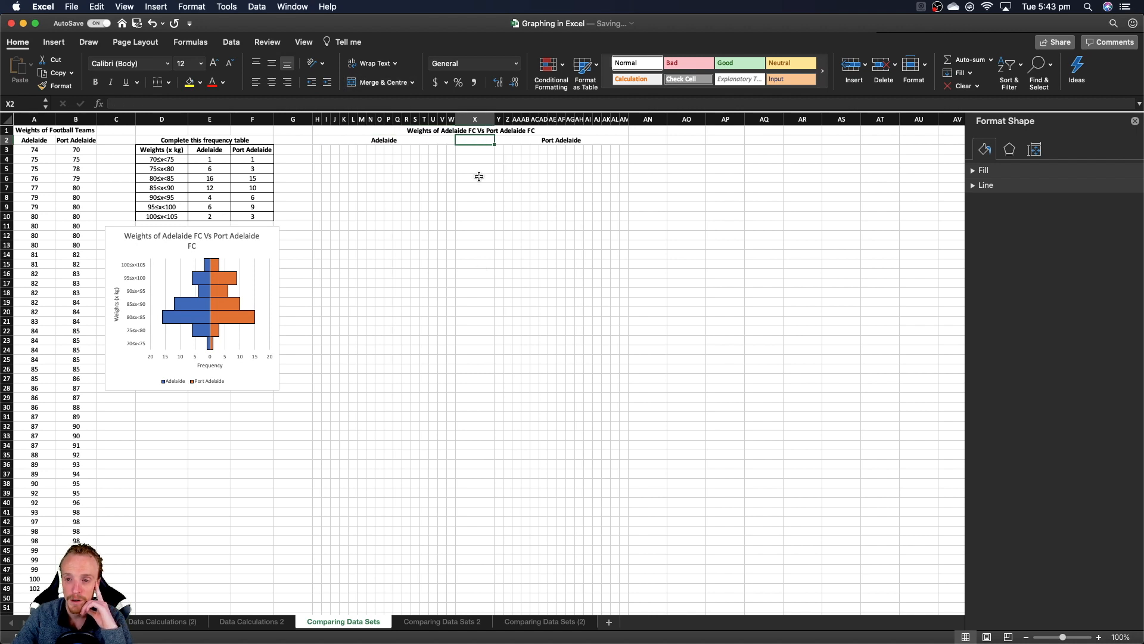
drag(475, 140, 474, 215)
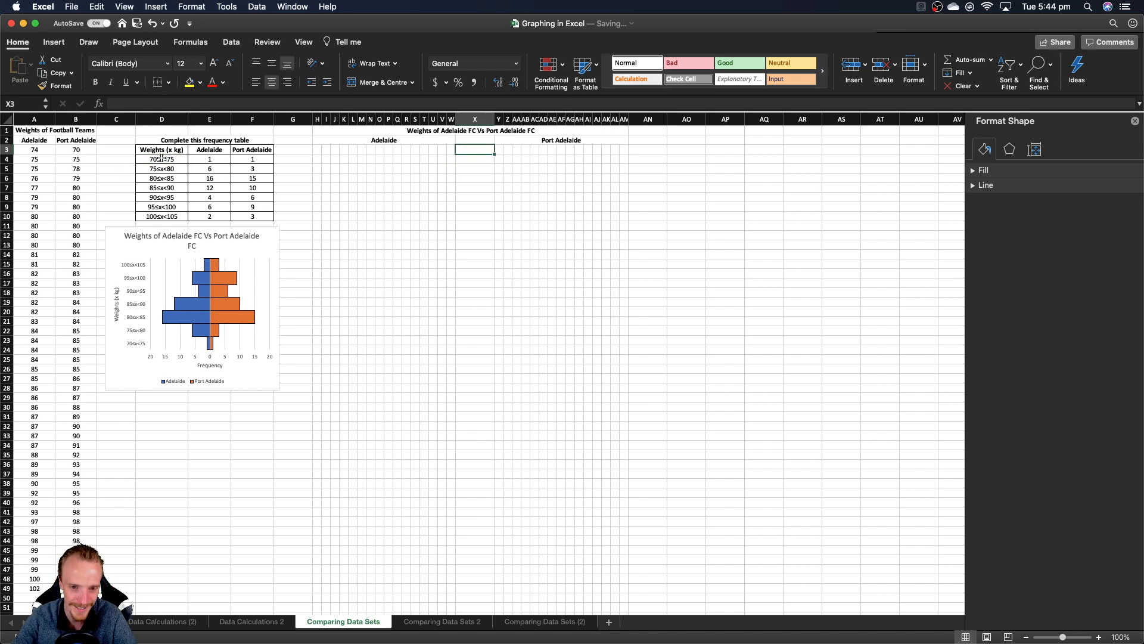
click(161, 159)
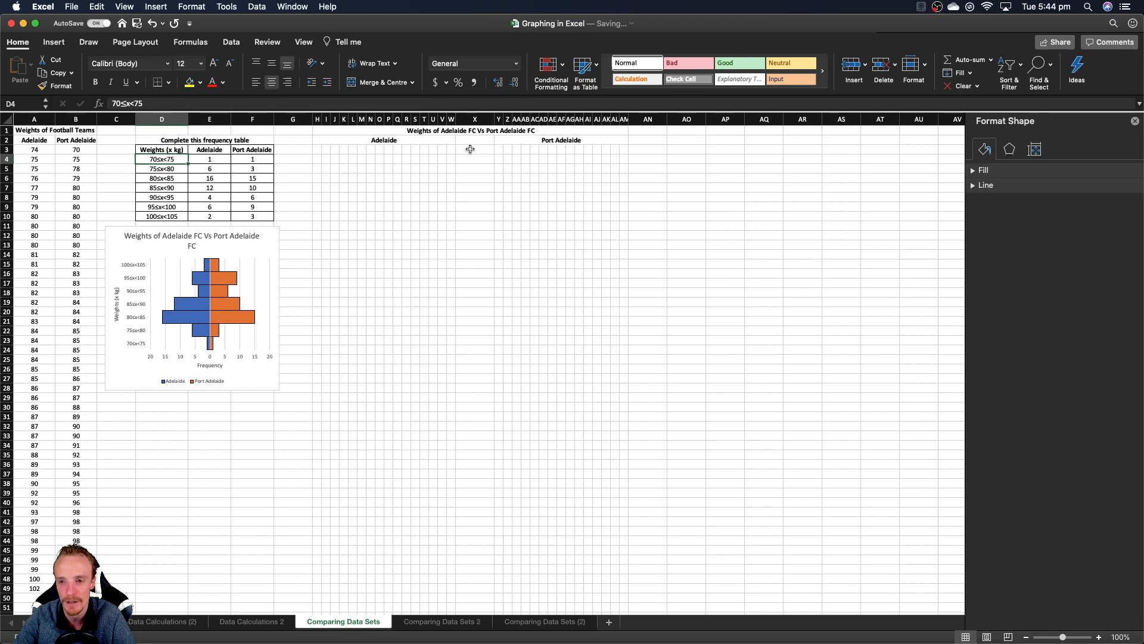
text(7L)
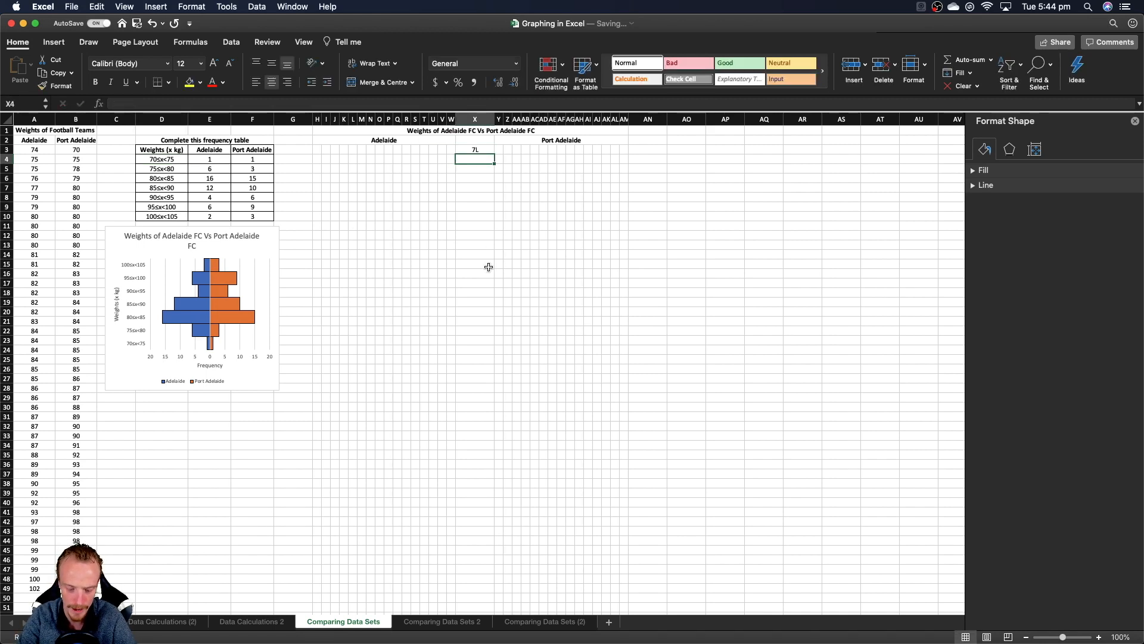
text(7H)
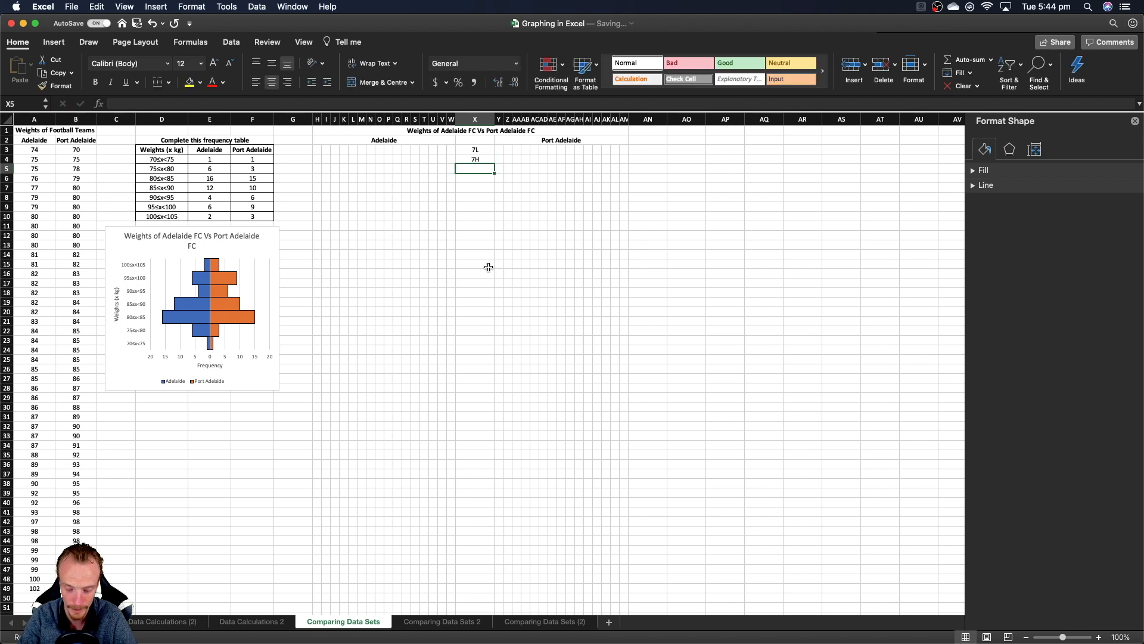
text(8L)
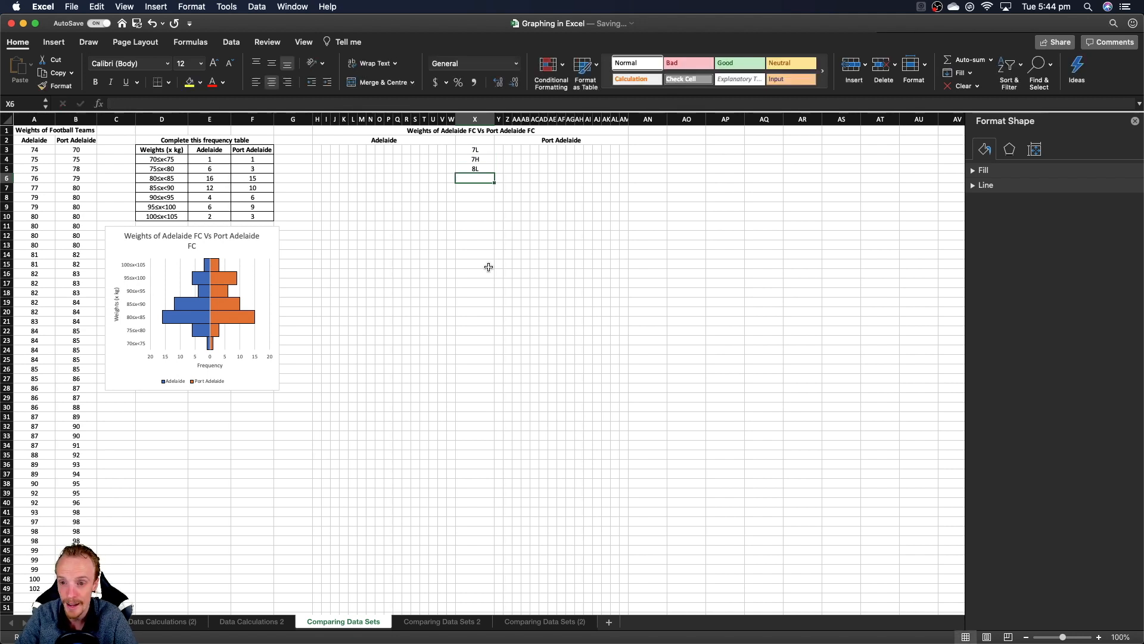
text(8H)
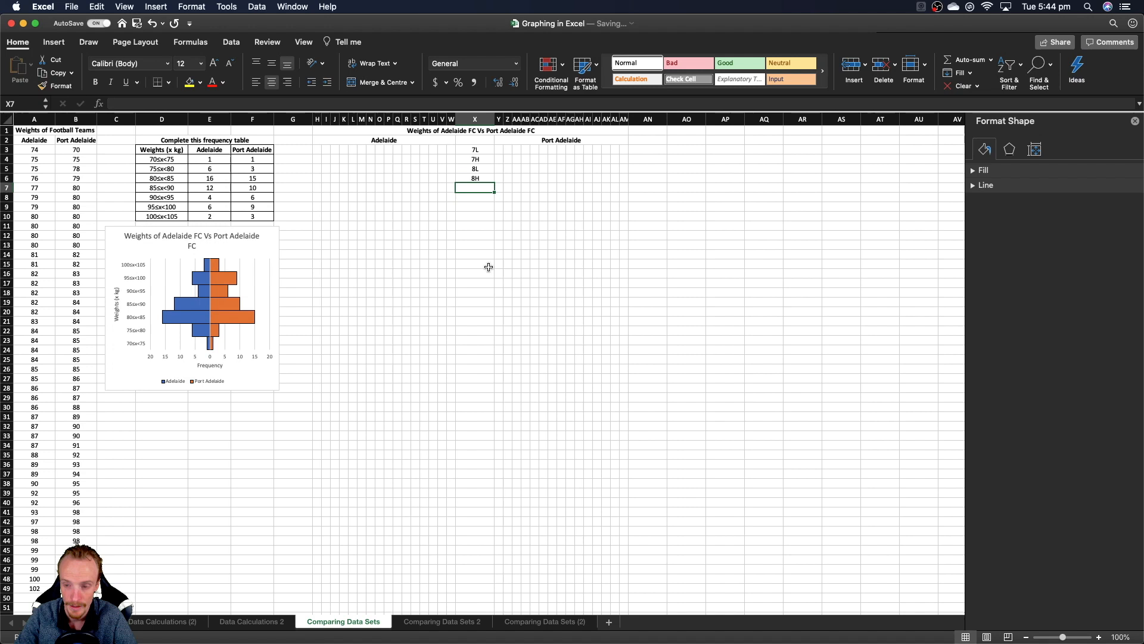
text(9L)
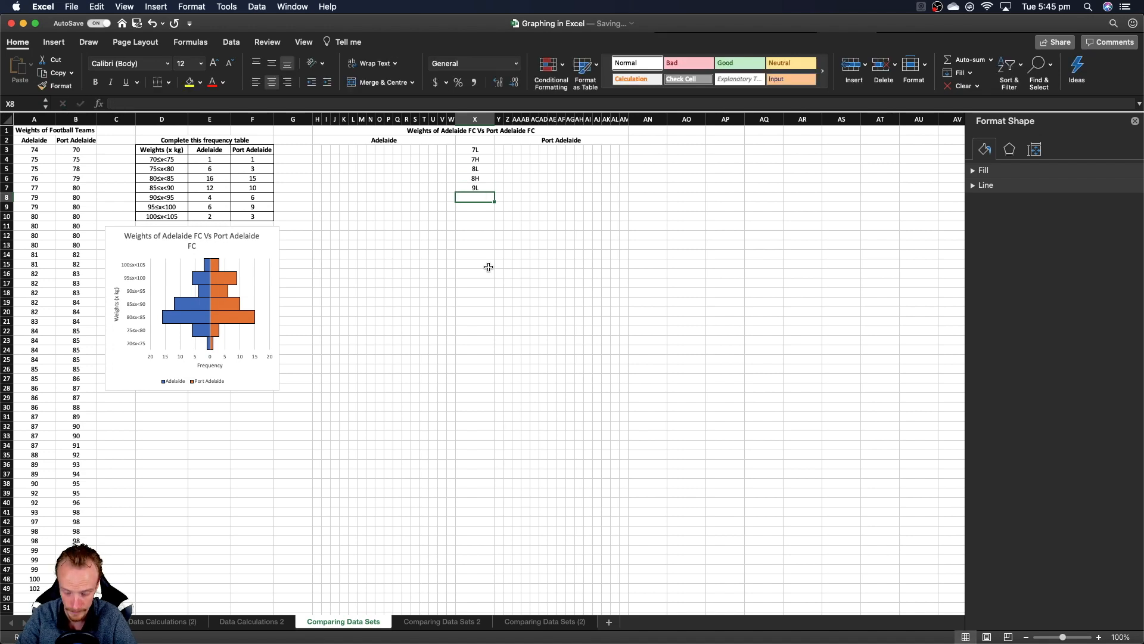
text(9H)
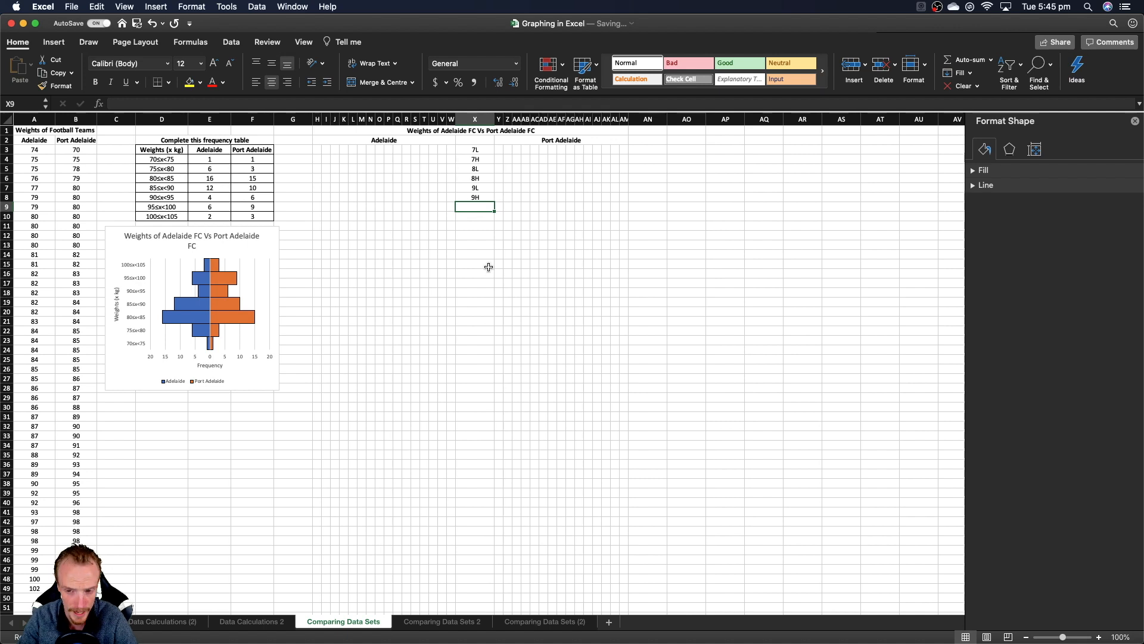
text(10L)
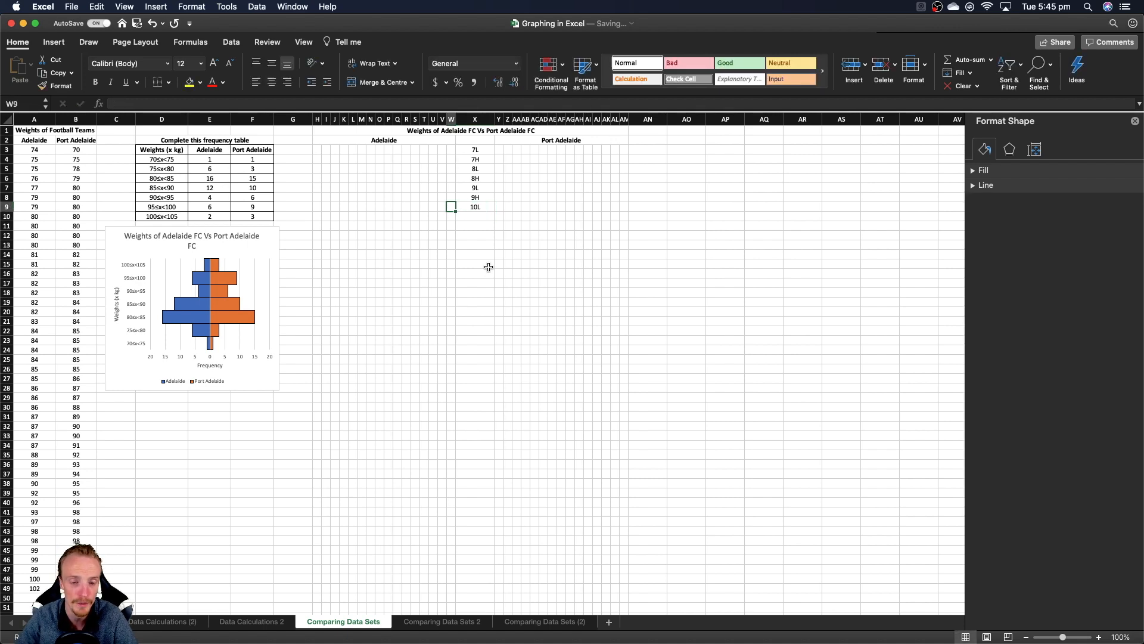
click(161, 206)
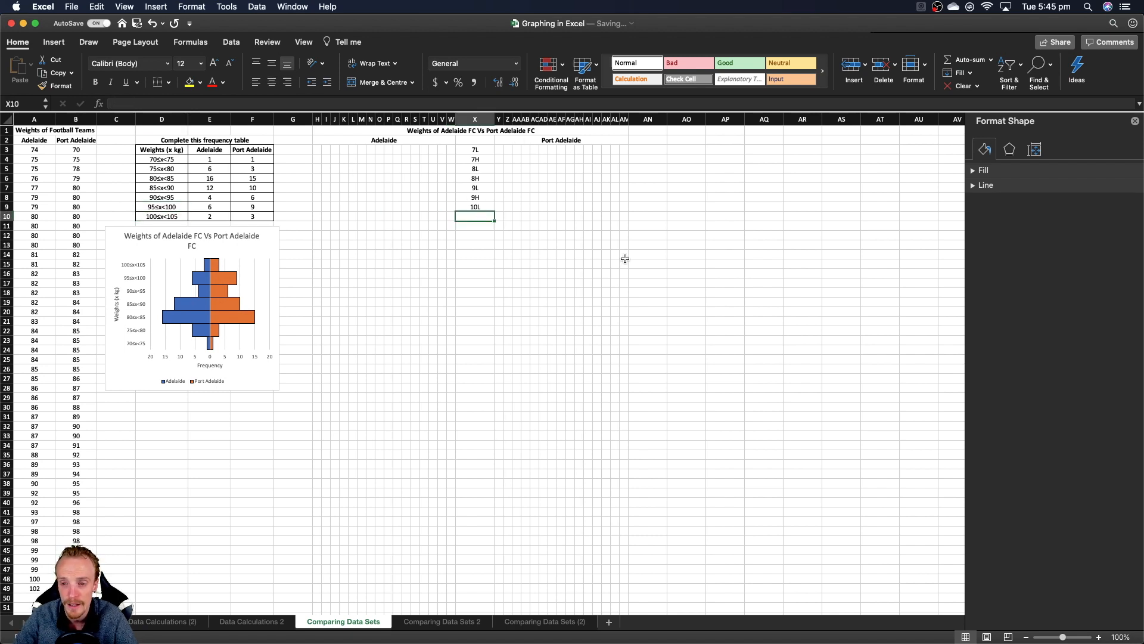
mouse_move(493, 136)
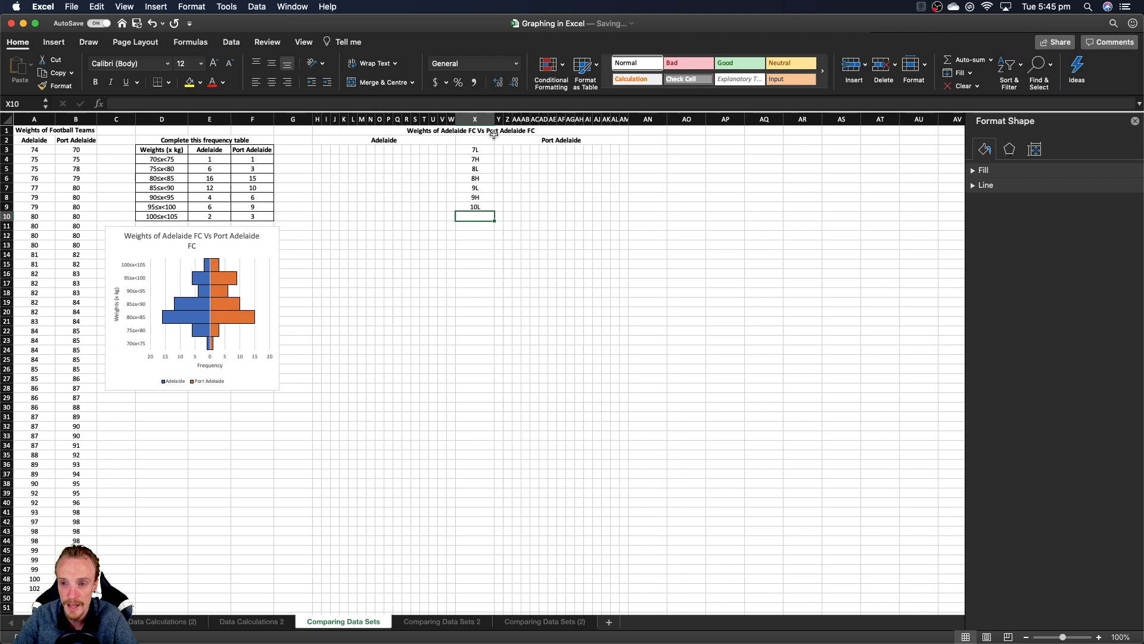
Step: Narrow the stem column to fit its labels and give it side dividing borders
drag(493, 120, 485, 119)
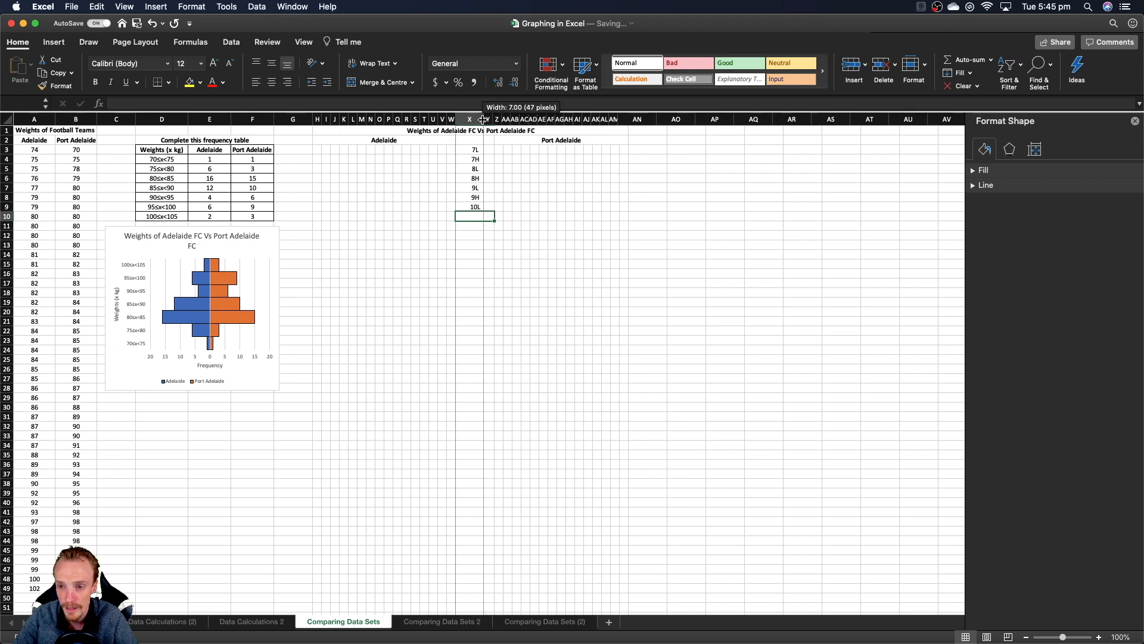
drag(481, 119, 467, 119)
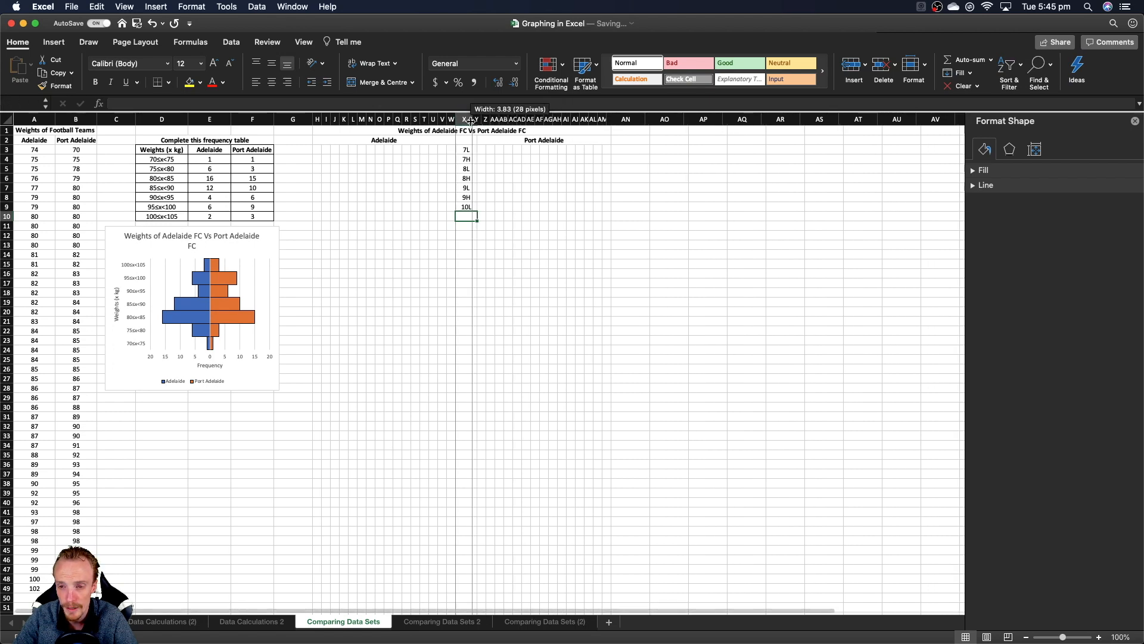
drag(472, 119, 468, 120)
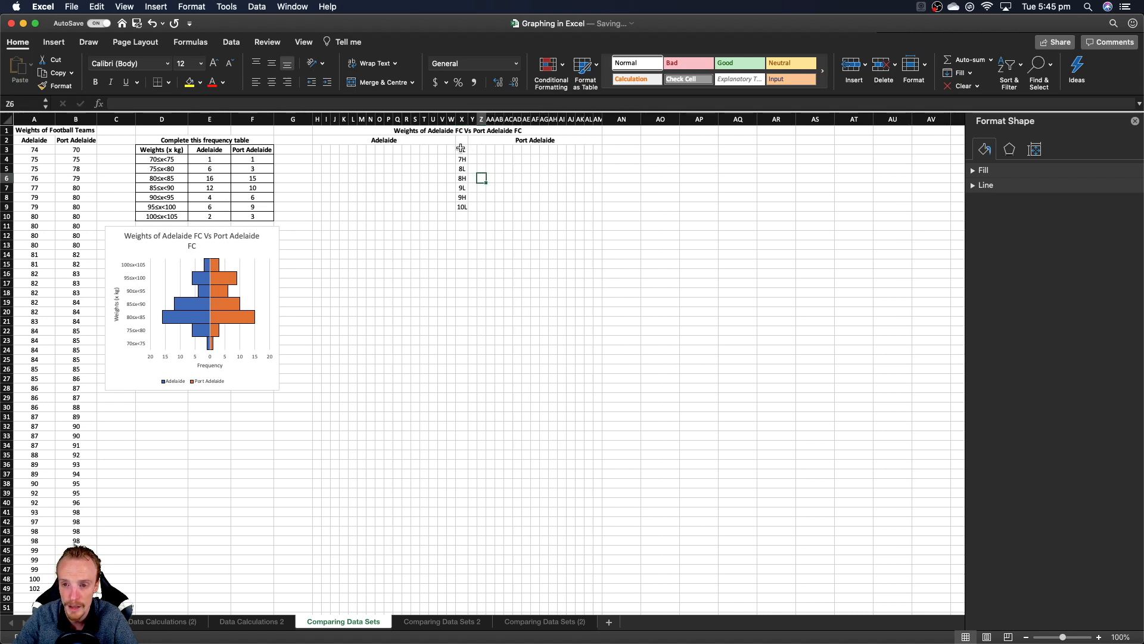
click(462, 149)
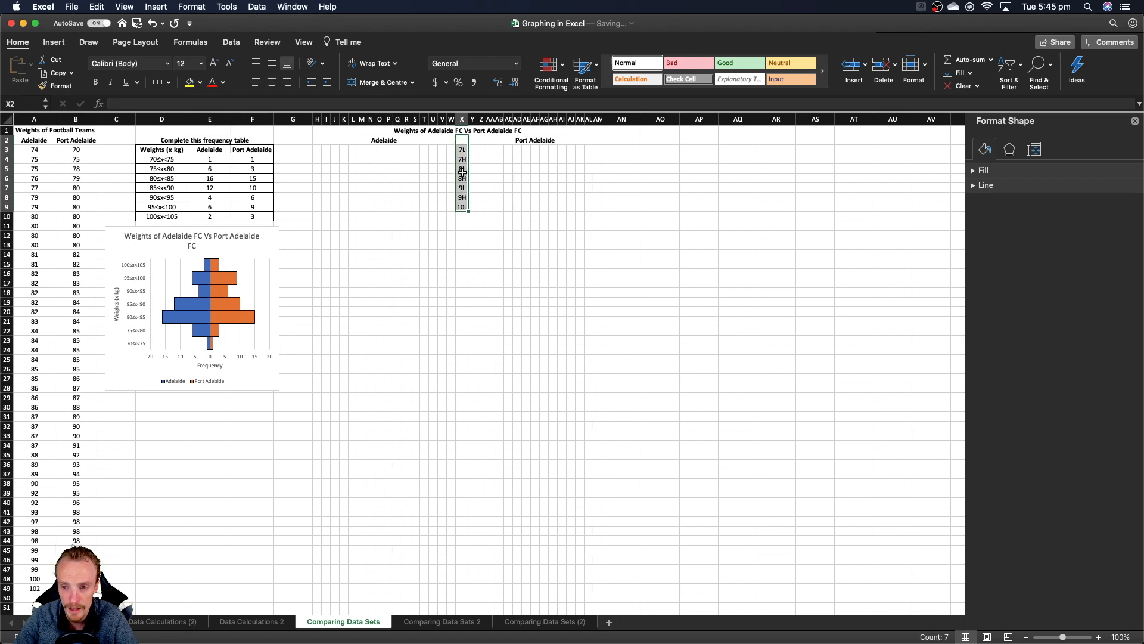
click(168, 82)
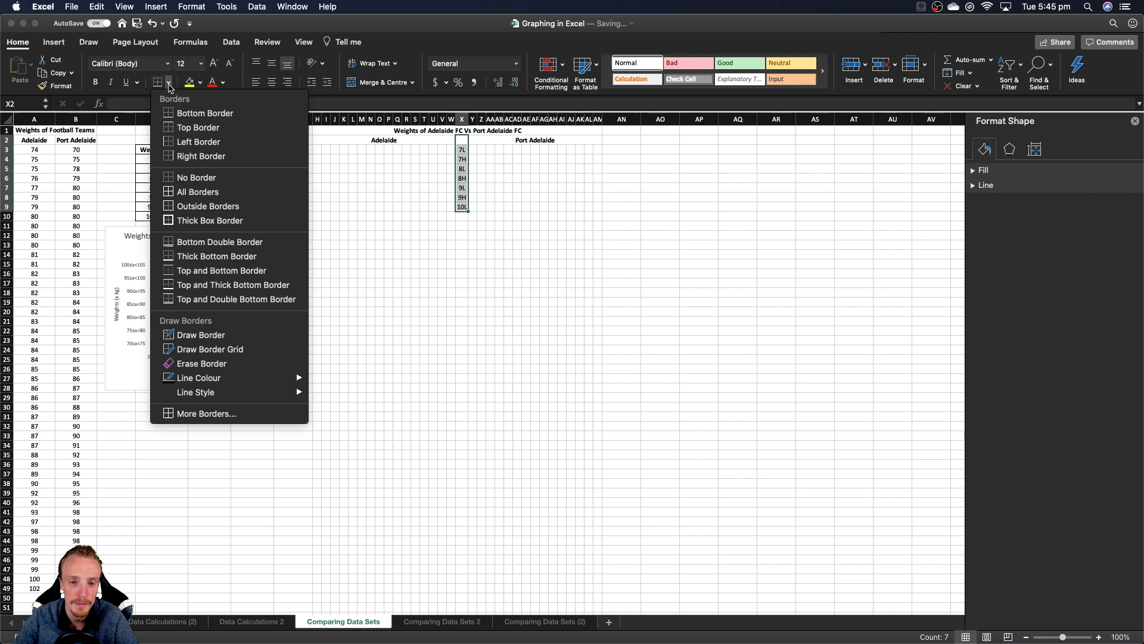
mouse_move(199, 142)
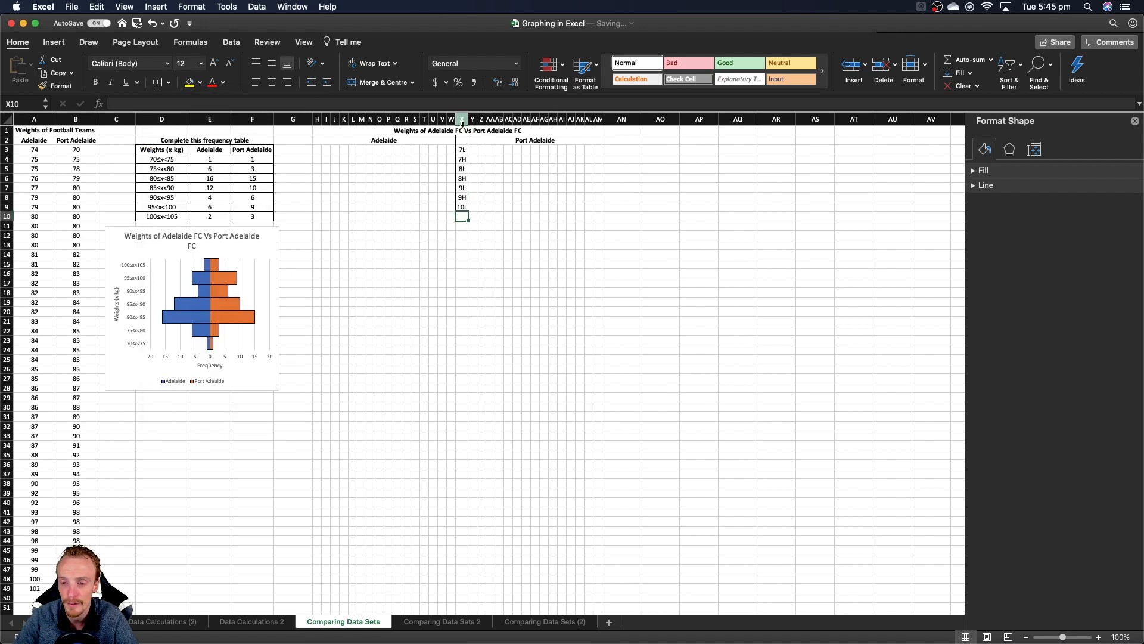
Step: Apply an Outside Border around the whole plot area H1:AM10
click(384, 140)
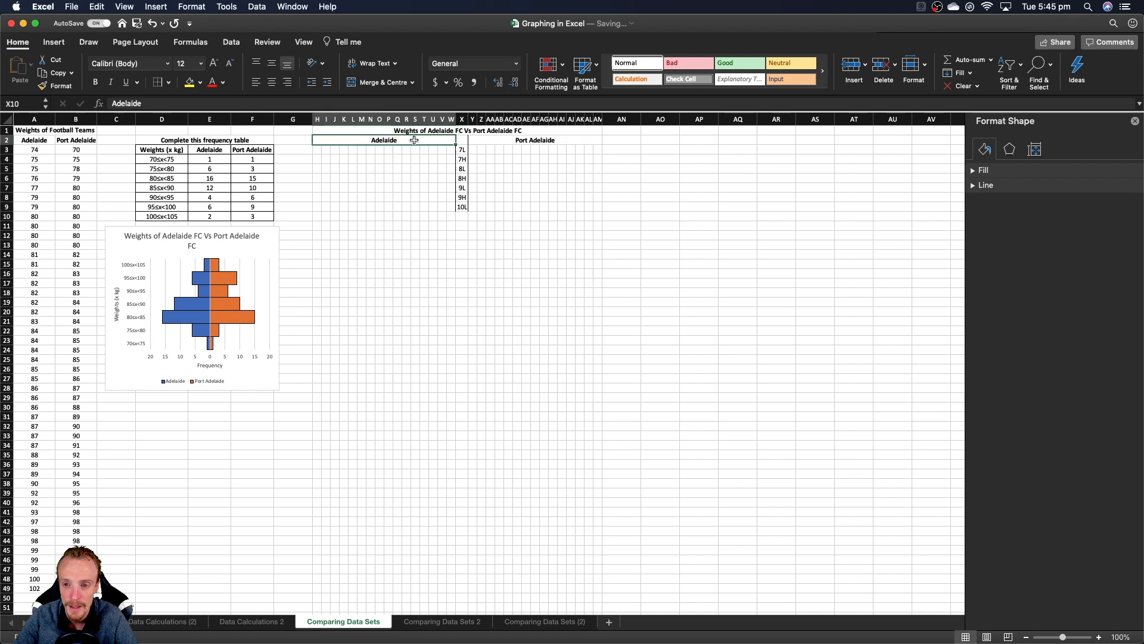
click(169, 82)
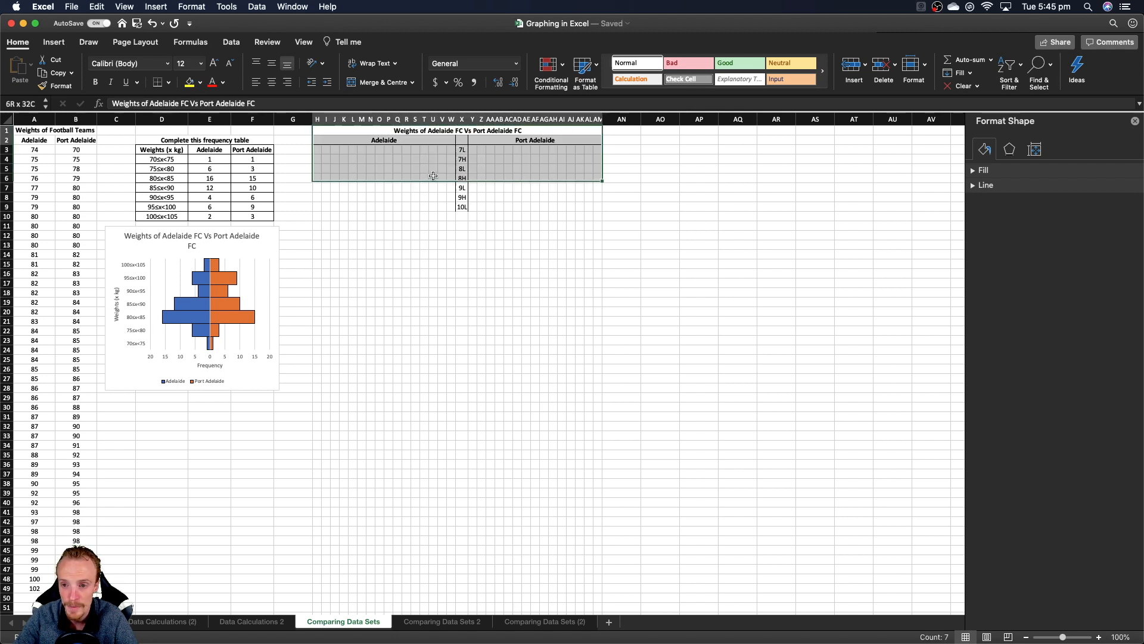
click(157, 82)
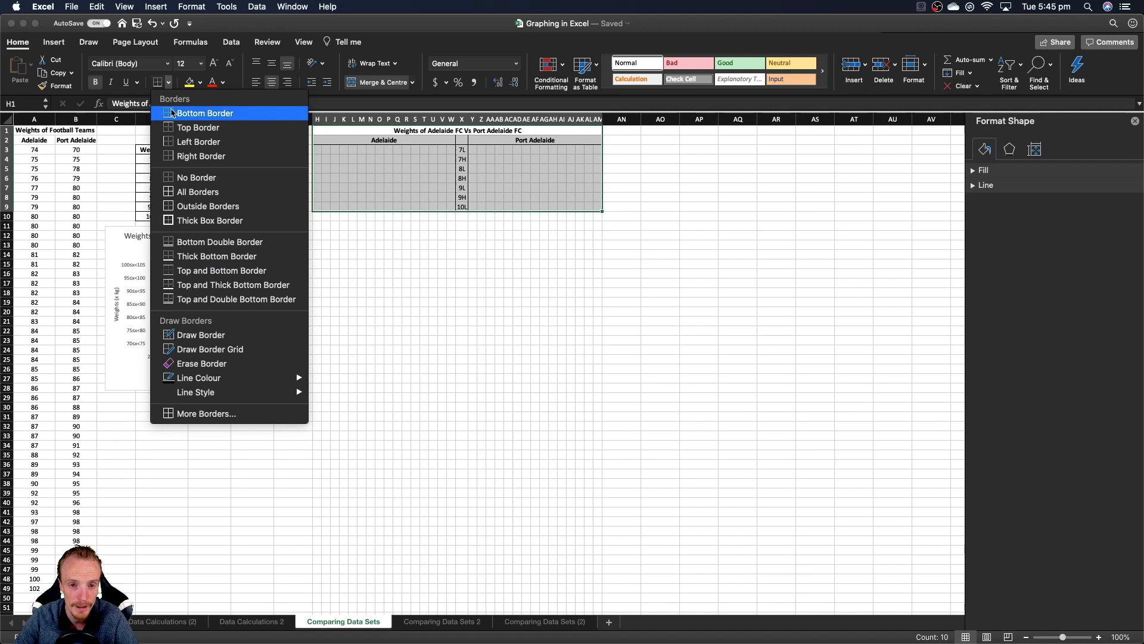
mouse_move(208, 206)
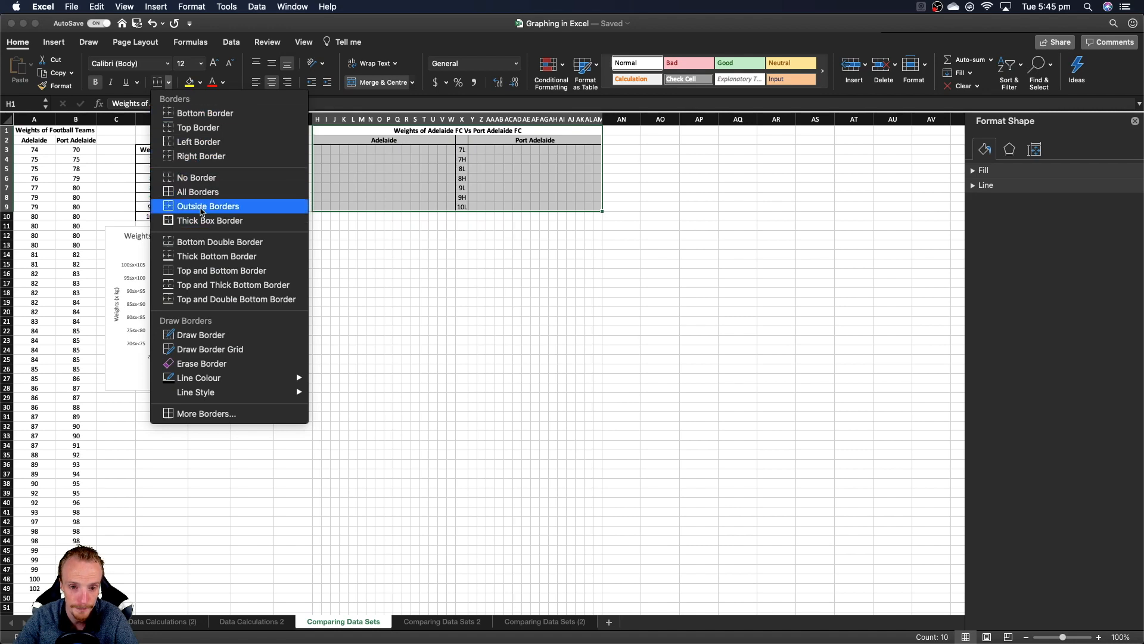
click(207, 207)
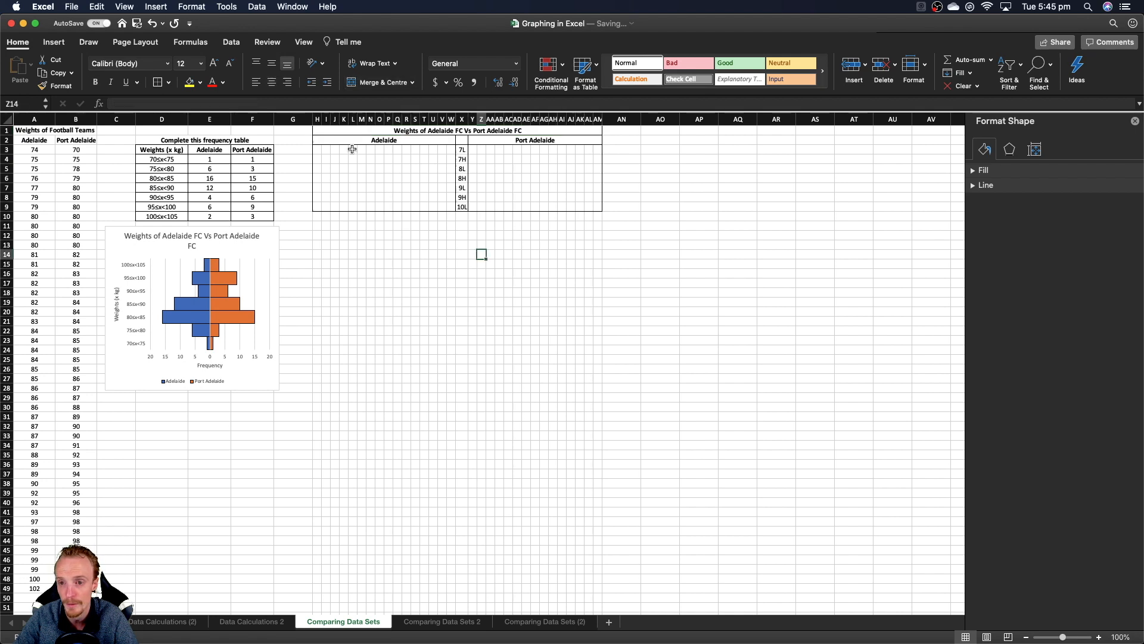
click(317, 151)
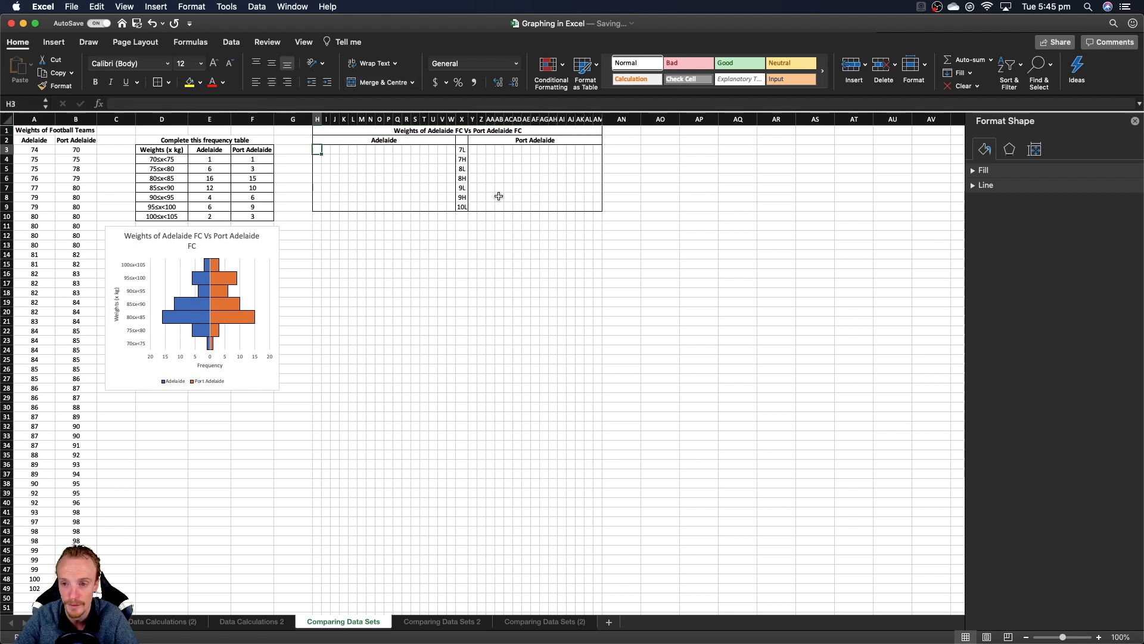
Step: Enter the first Adelaide leaf 4, then try sorting the Adelaide weights smallest to largest and cancel the warning
click(451, 150)
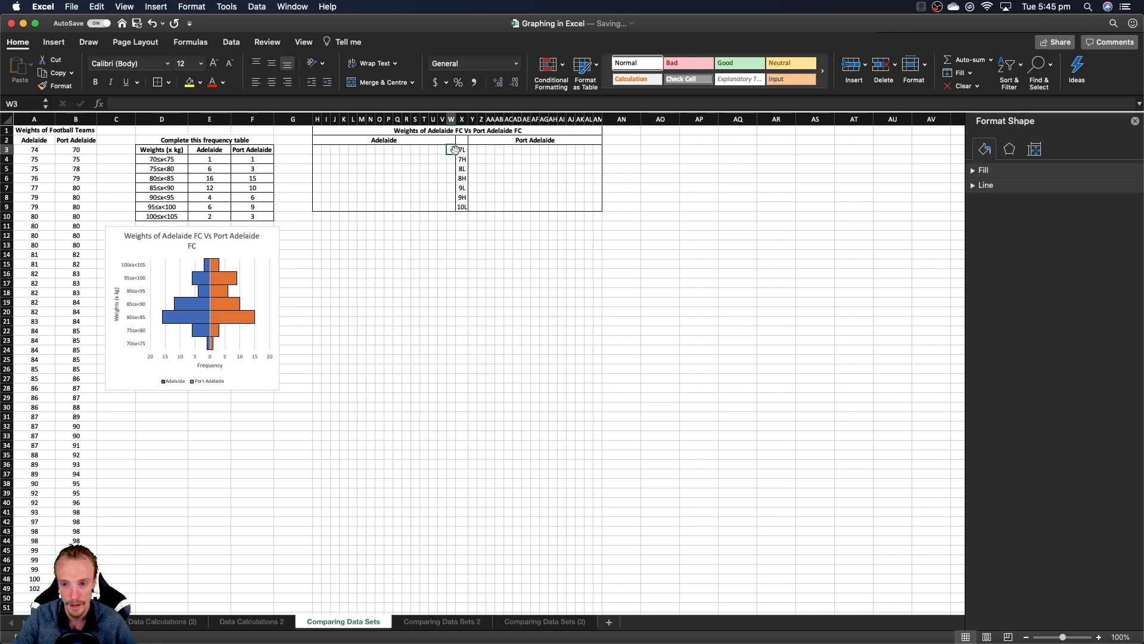
mouse_move(438, 175)
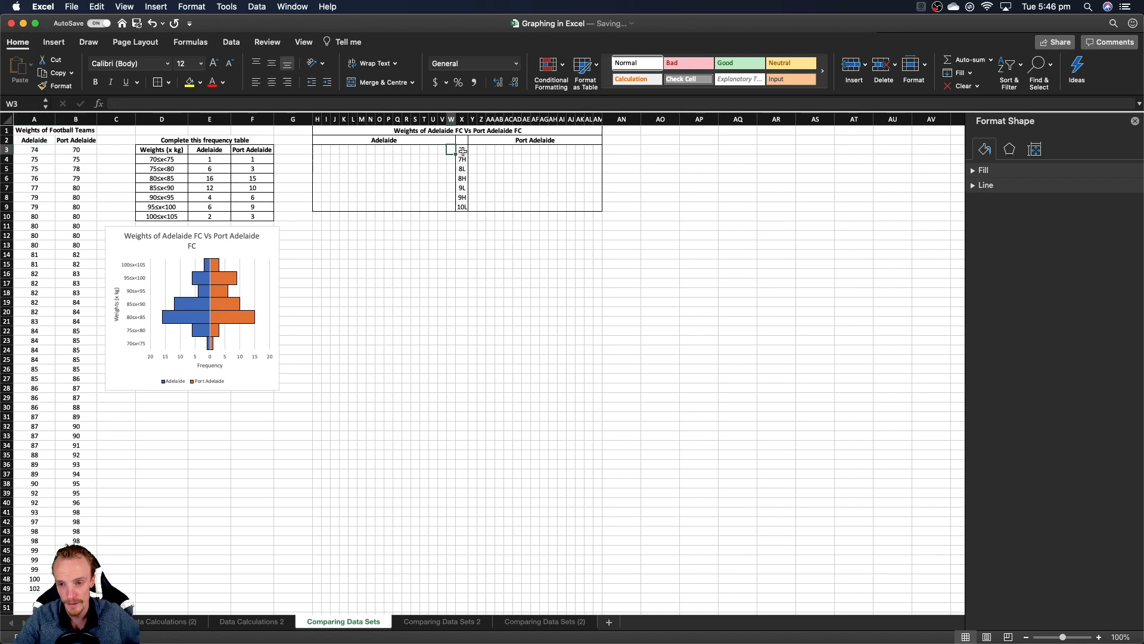
text(4)
click(451, 159)
text(5)
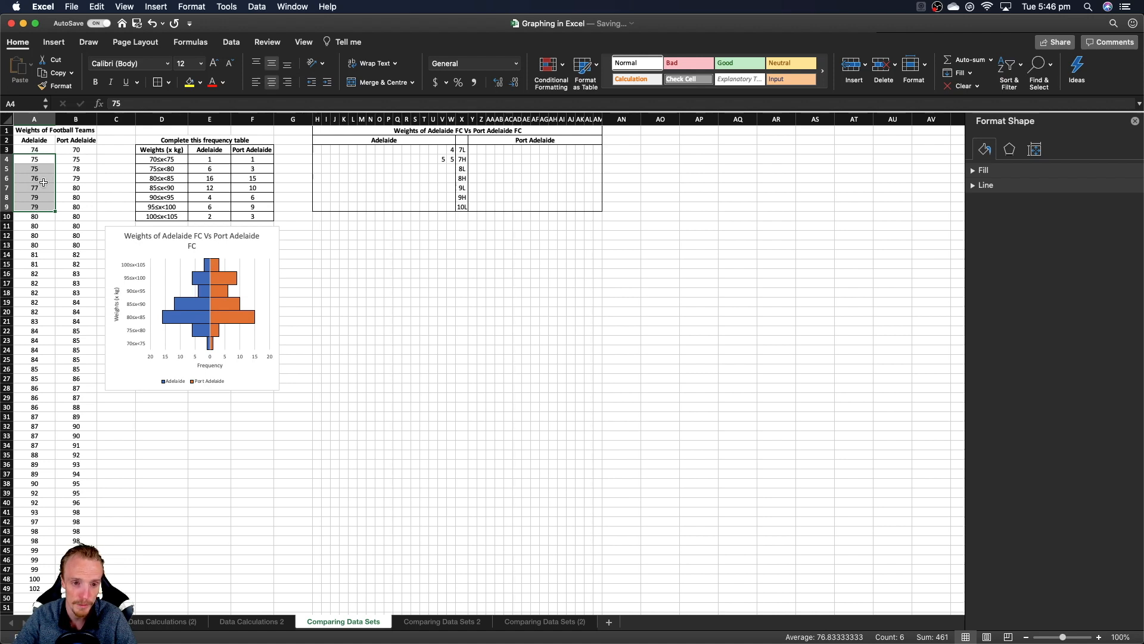
click(33, 150)
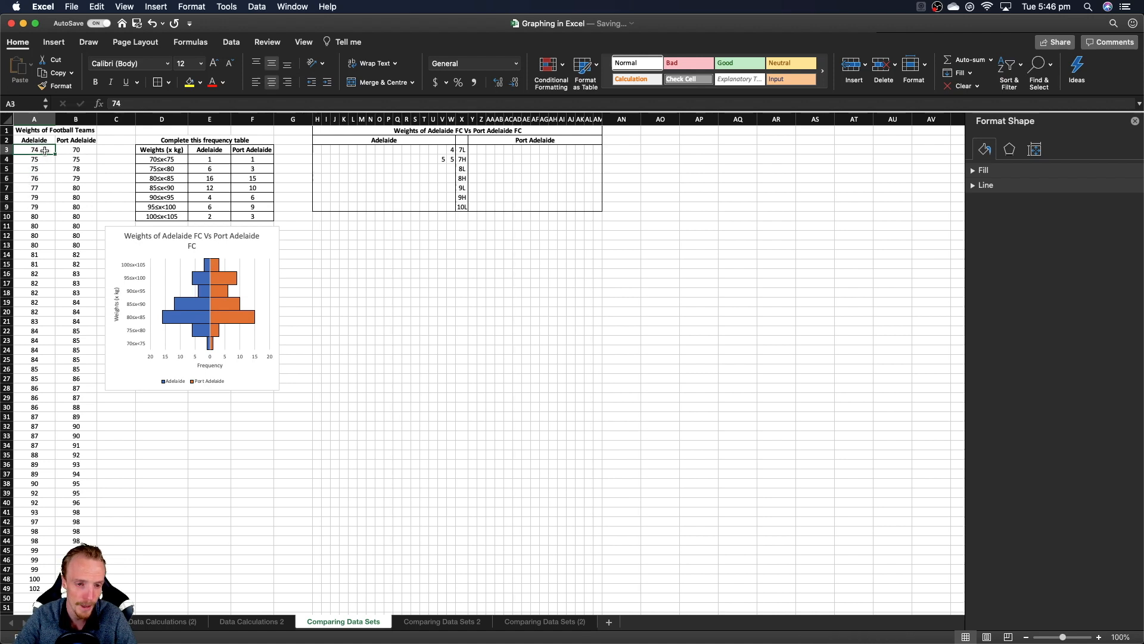
drag(34, 158, 33, 587)
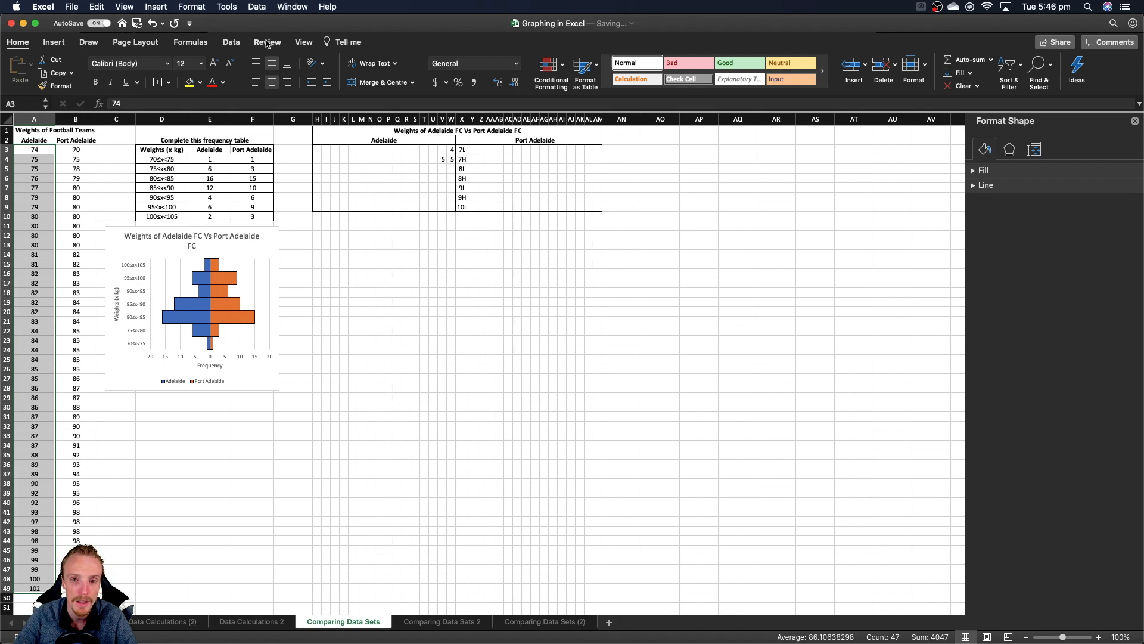
click(230, 42)
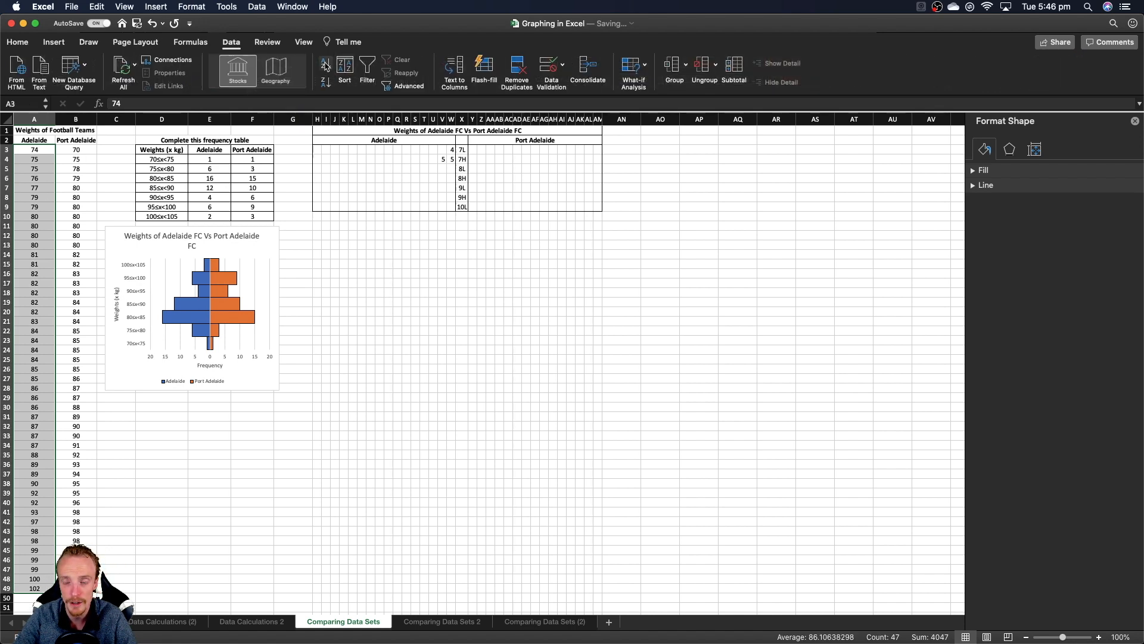
mouse_move(325, 65)
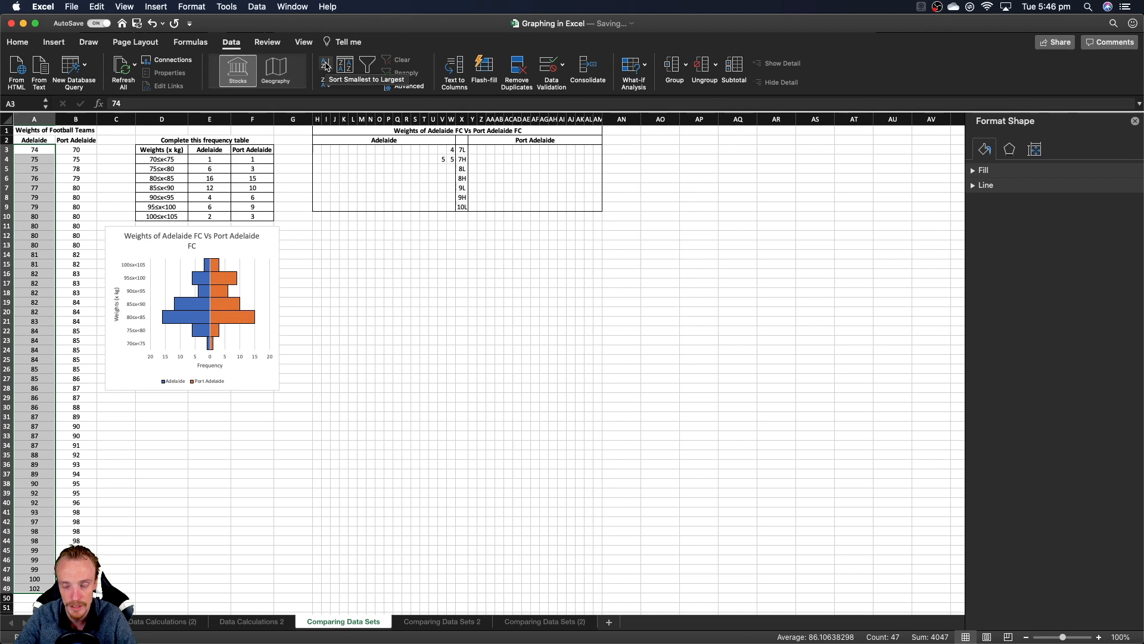
click(324, 66)
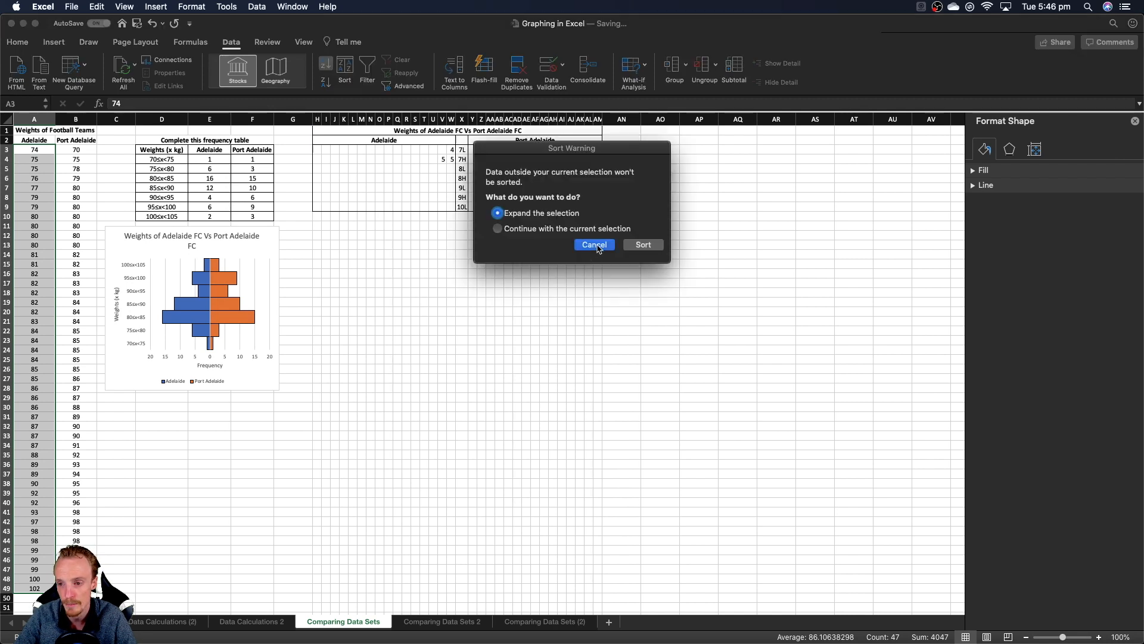
click(594, 245)
text(7)
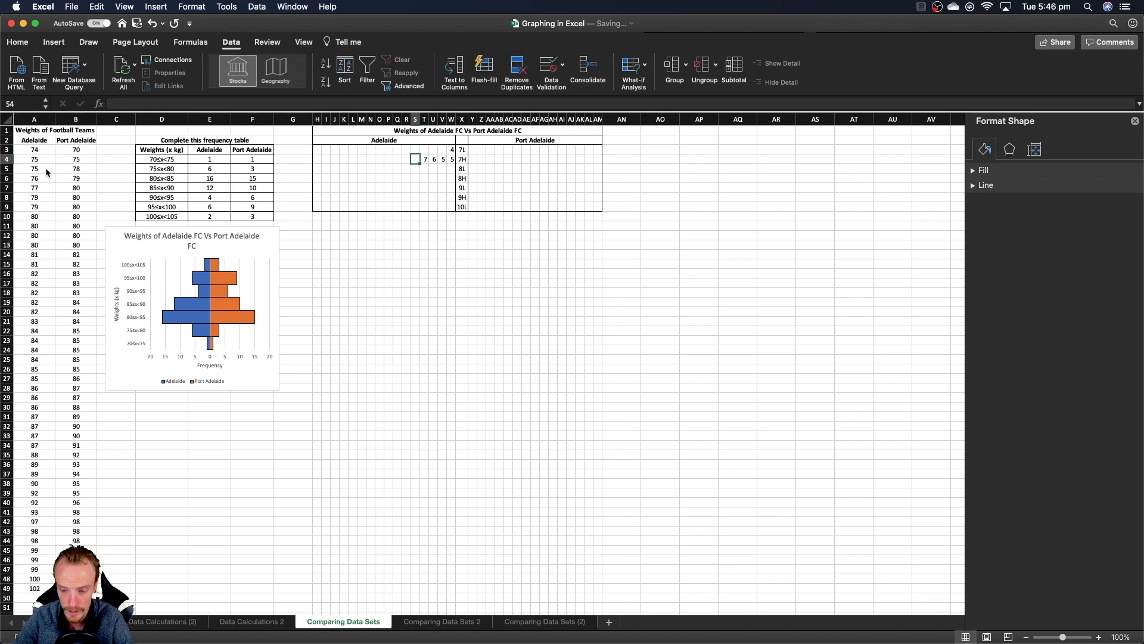
Step: Continue the Adelaide leaf digits left of the stems, row by row
text(9)
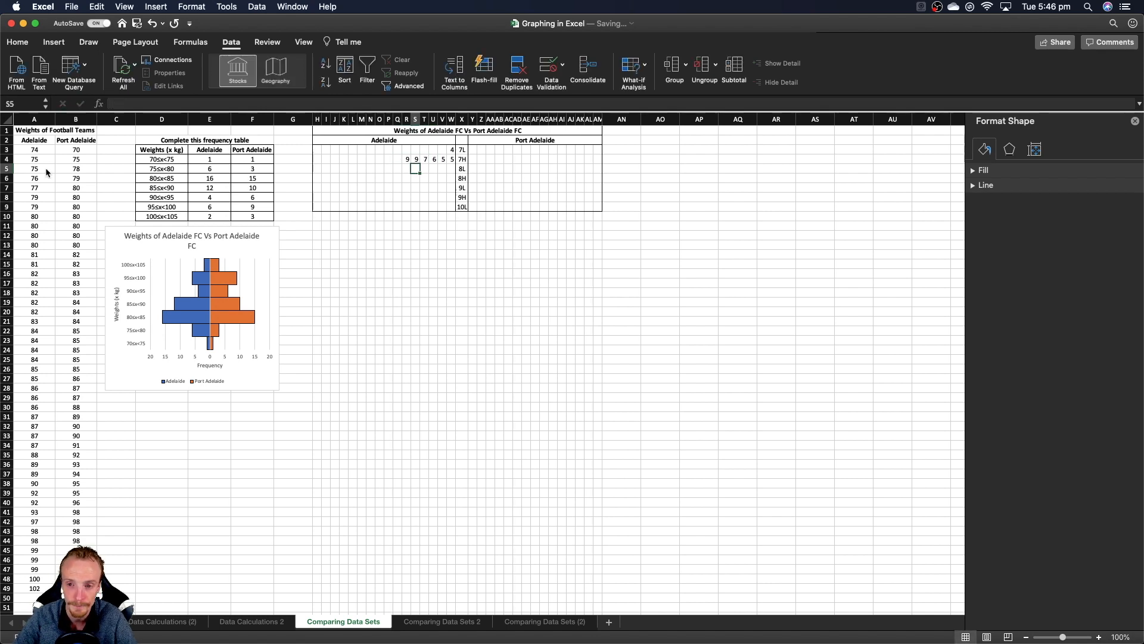
click(451, 168)
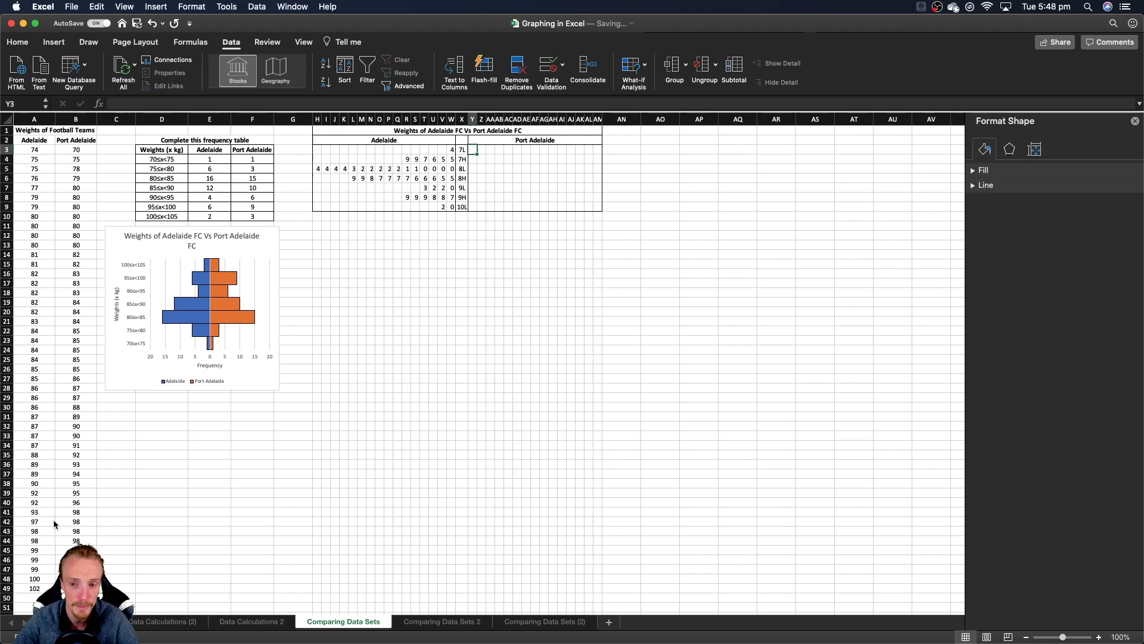
Step: Enter the Port Adelaide leaf digits right of the stems and copy the finished plot range
text(0)
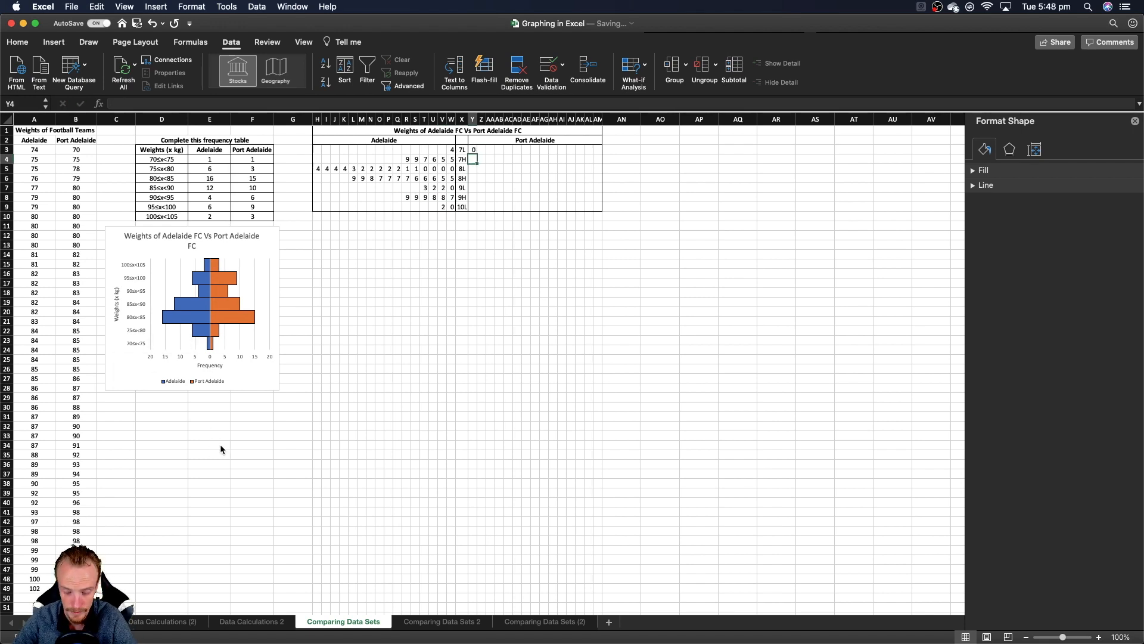
text(2)
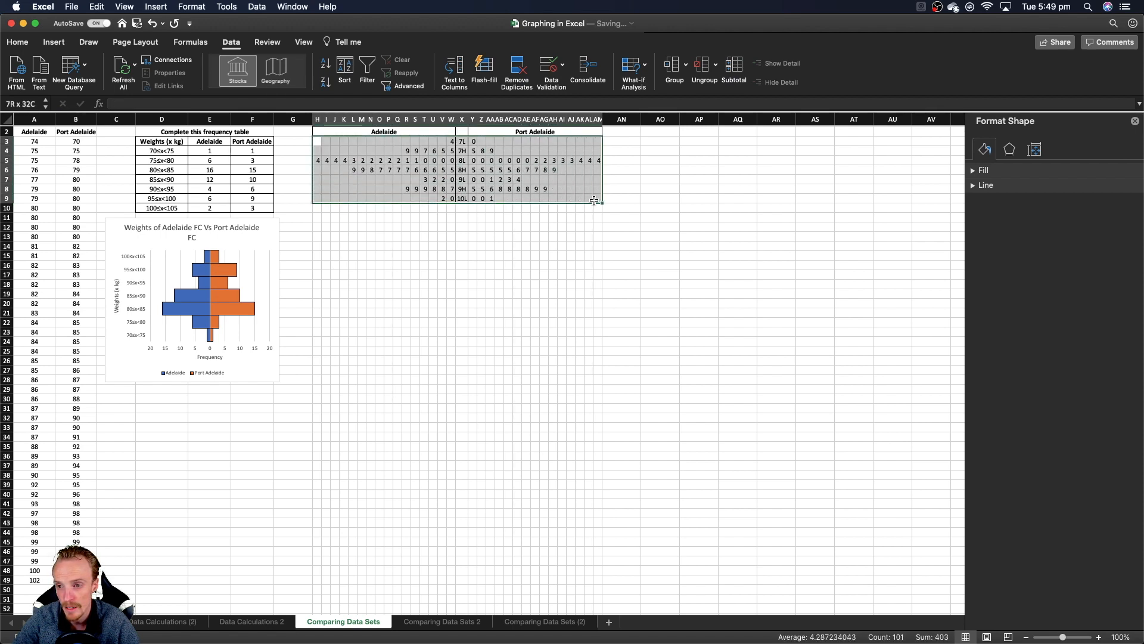
click(17, 42)
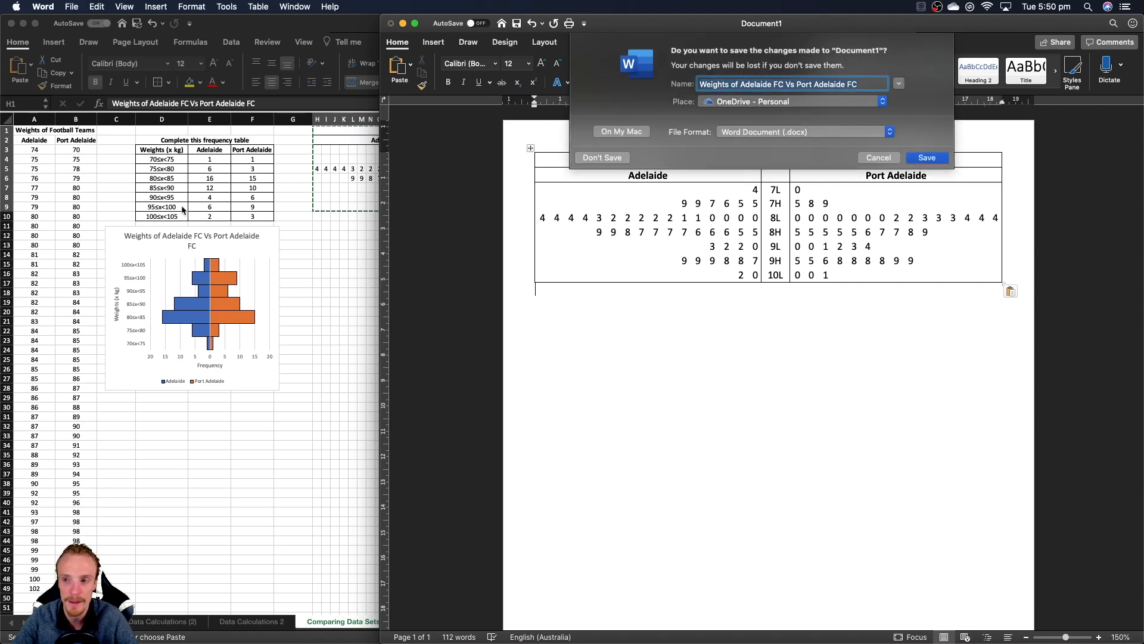
Step: Close the Word document with the pasted plot without saving, returning to Excel
click(601, 158)
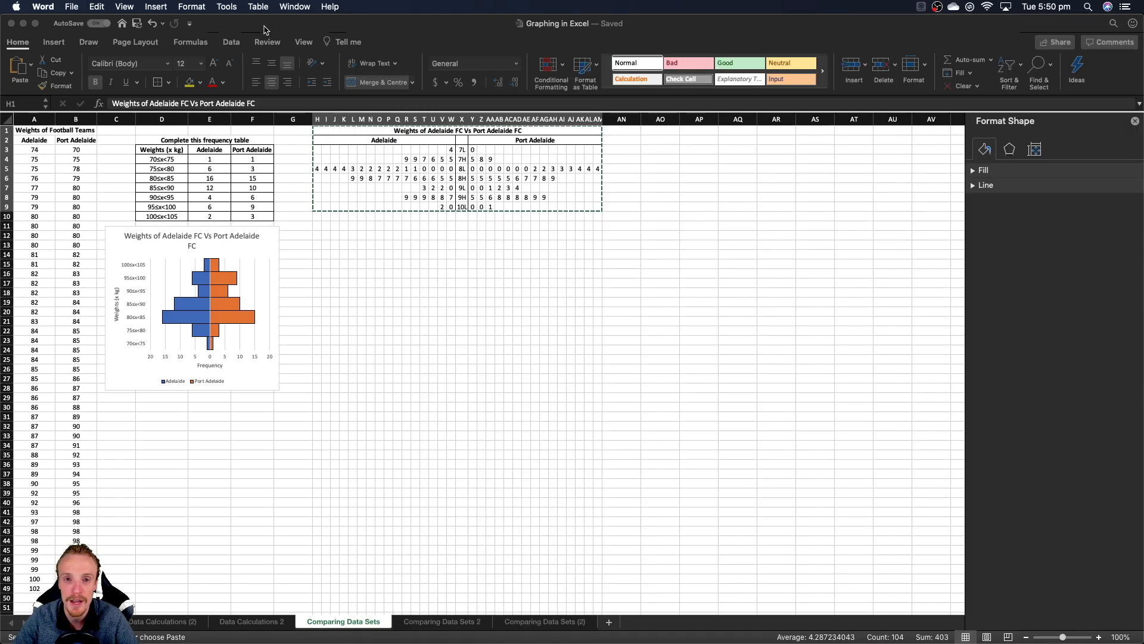